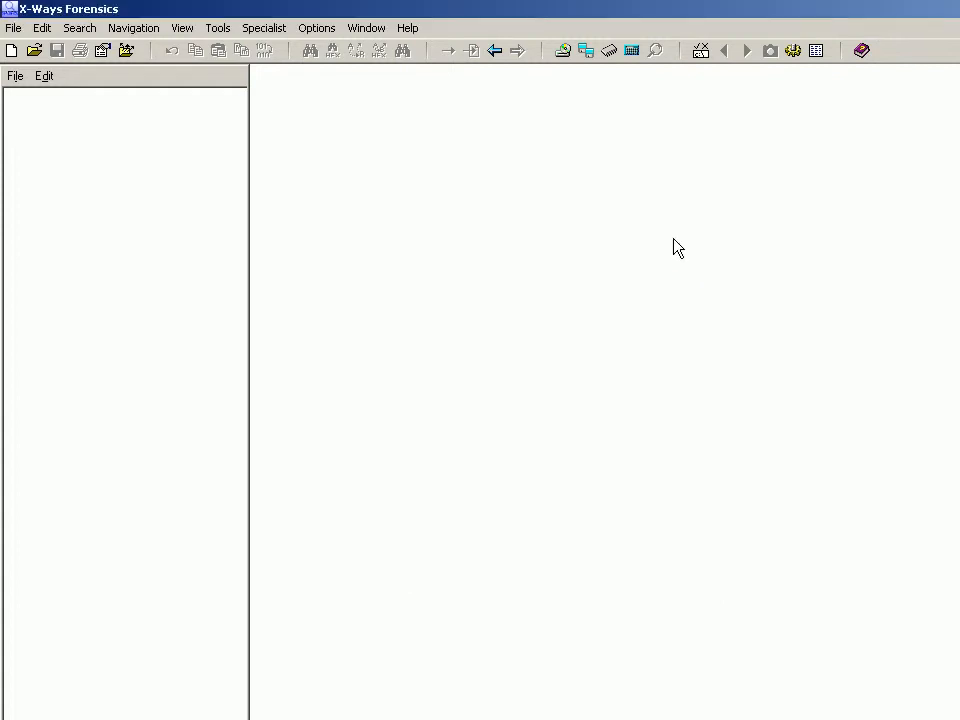
mouse_move(658, 236)
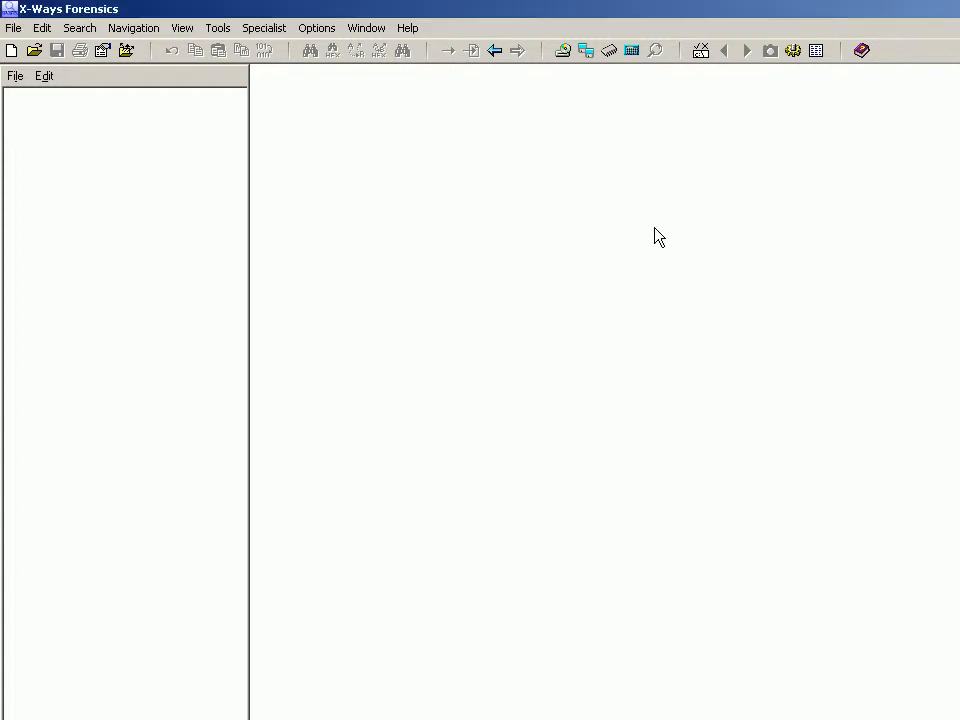
mouse_move(661, 231)
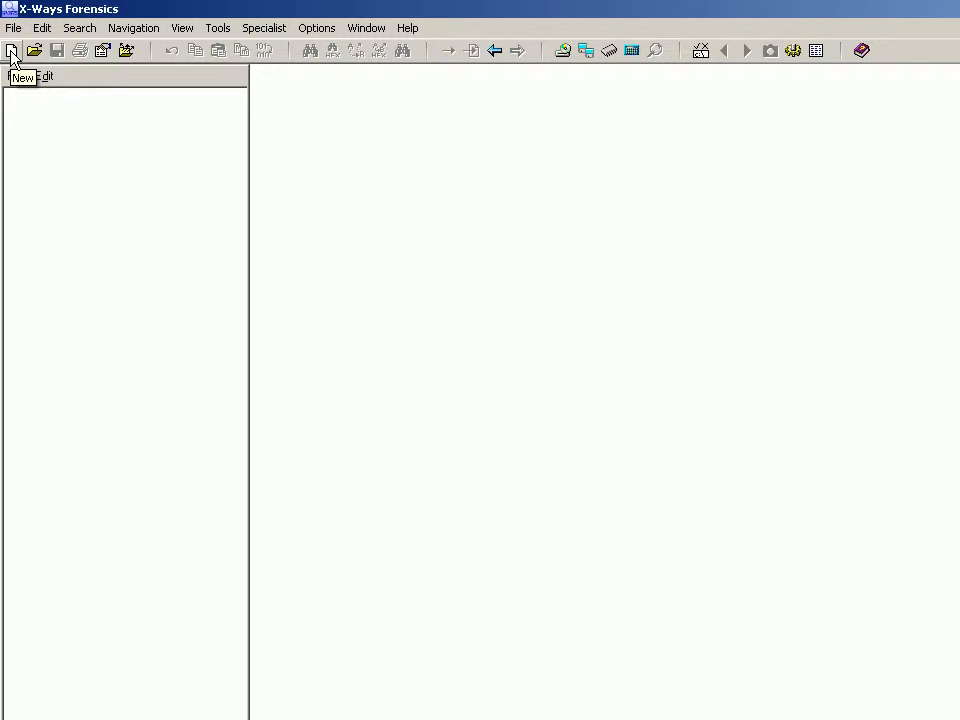
mouse_move(15, 60)
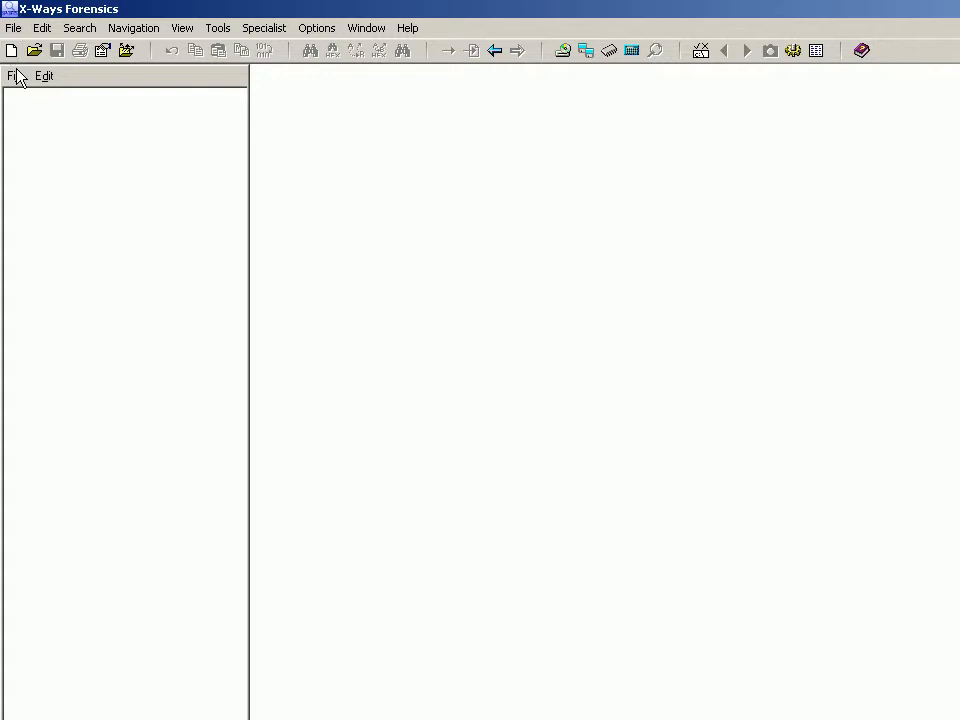
mouse_move(14, 28)
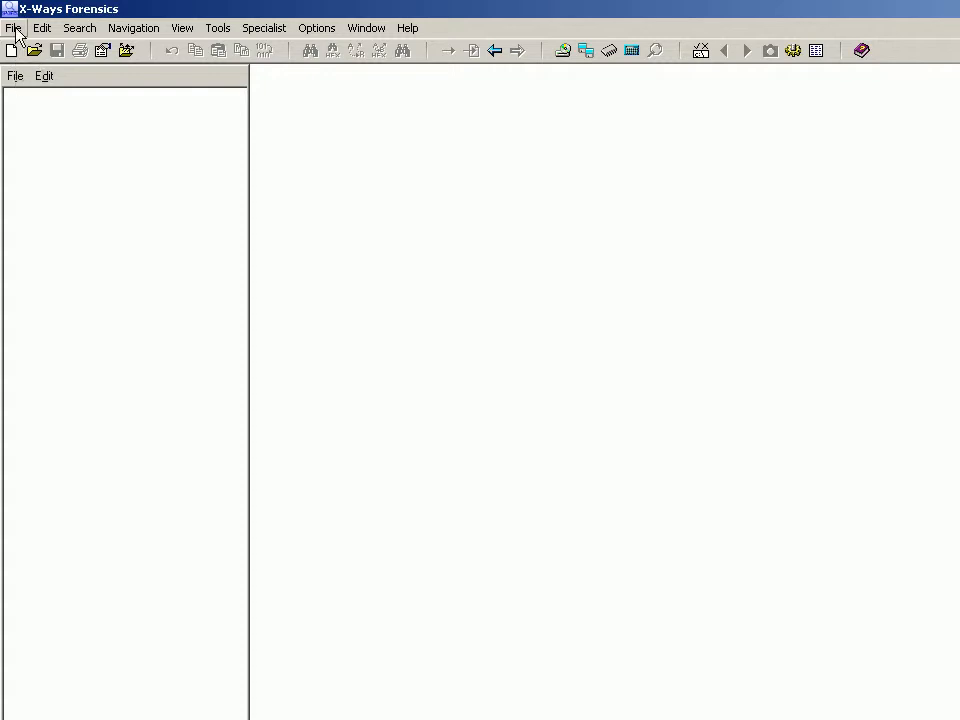
- Create a skeleton image named skeleton.dd that hashes copied sectors with SHA-1
click(13, 27)
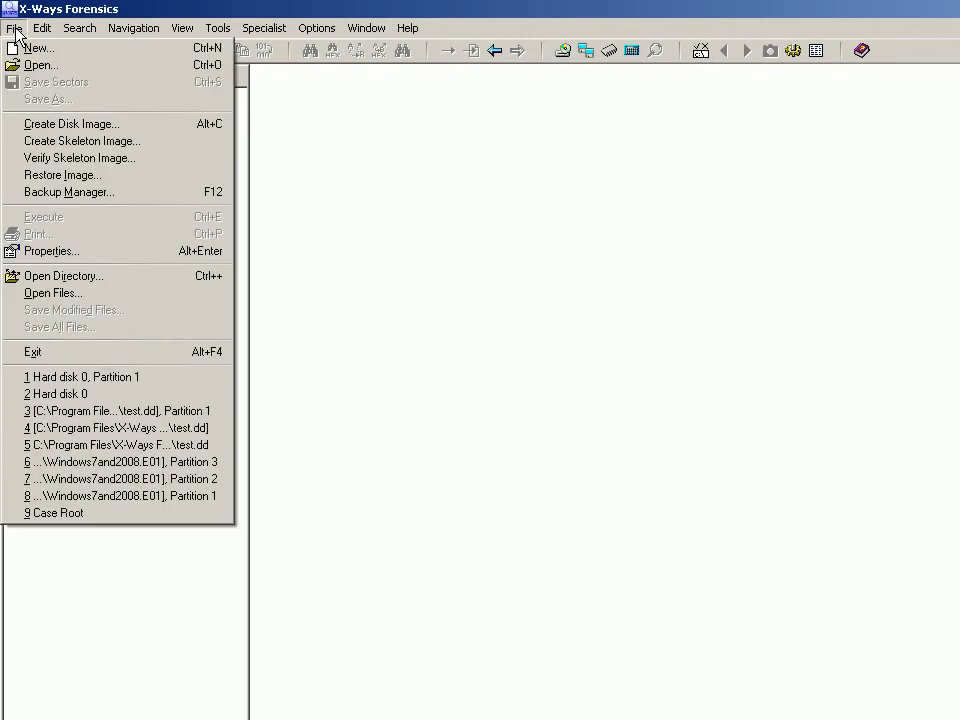
mouse_move(70, 123)
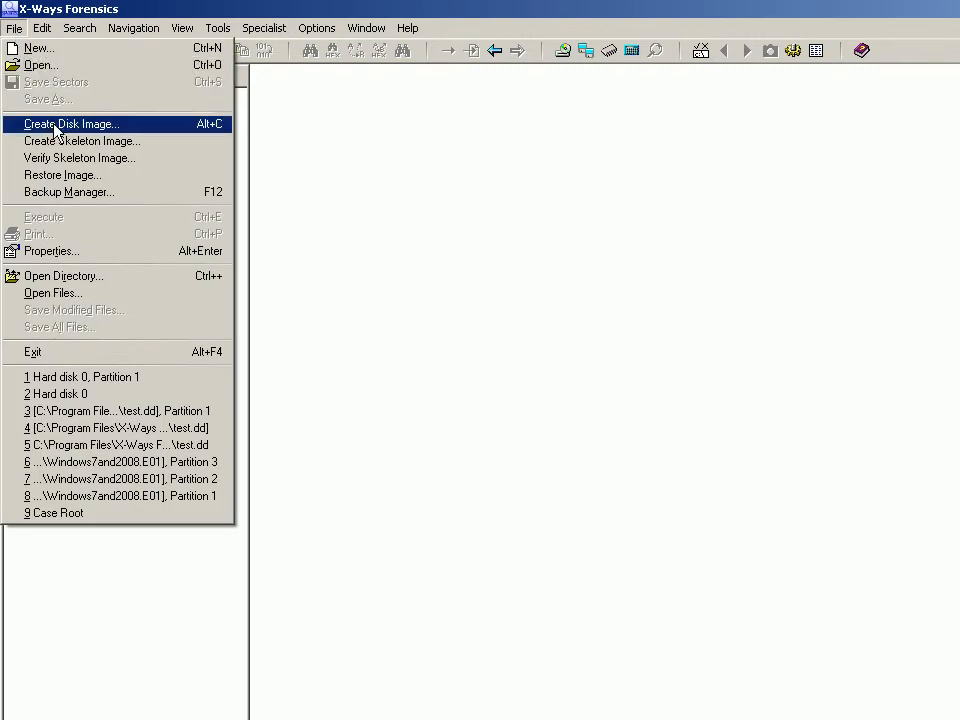
mouse_move(90, 141)
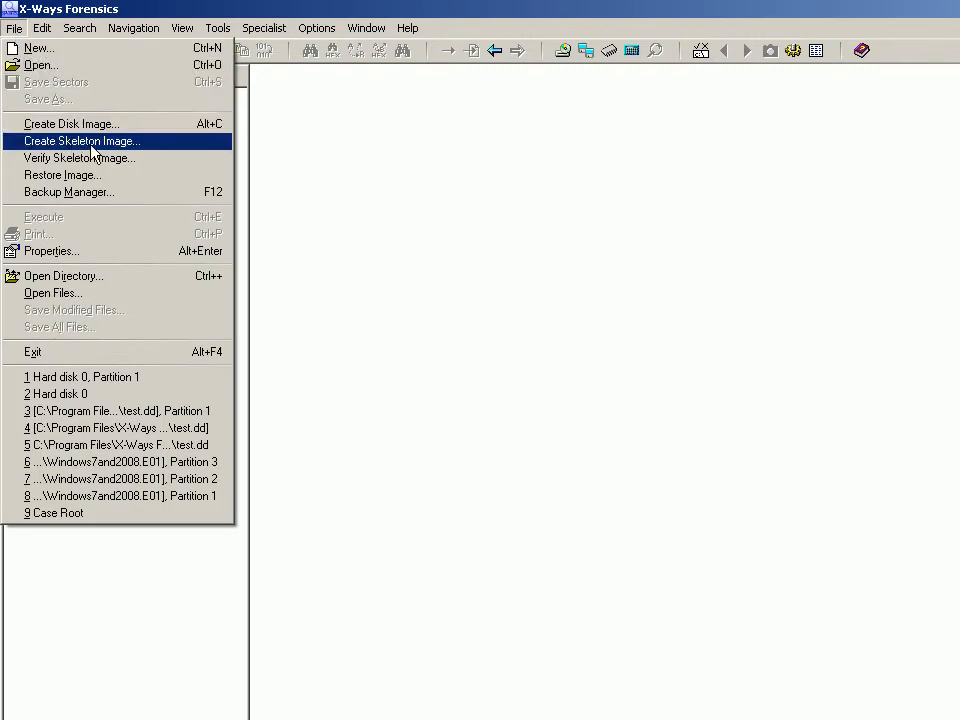
click(80, 141)
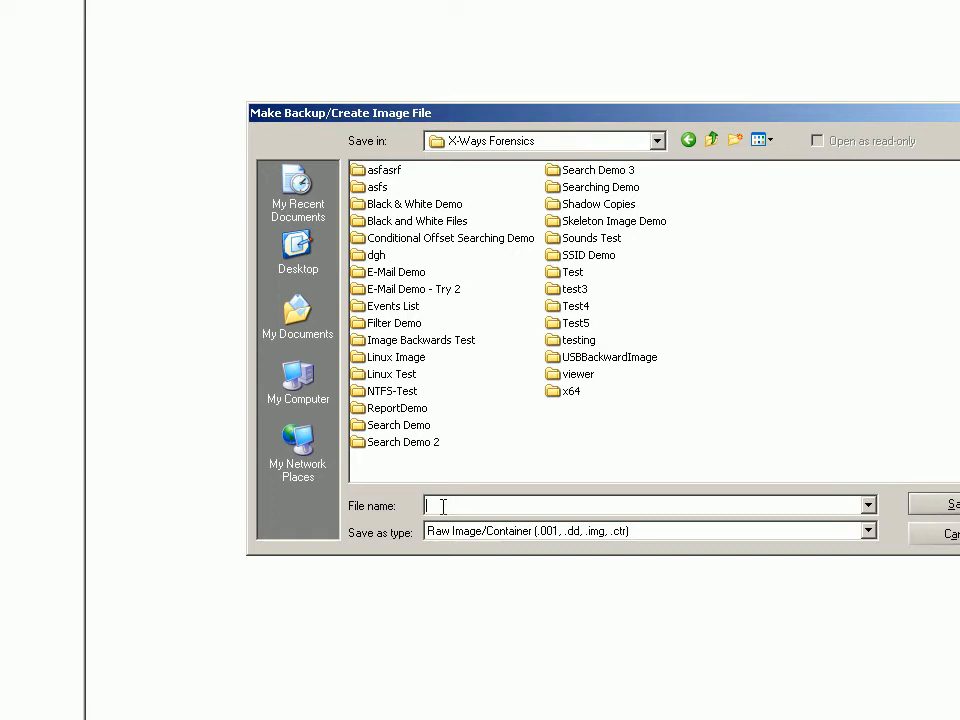
text(skeleton)
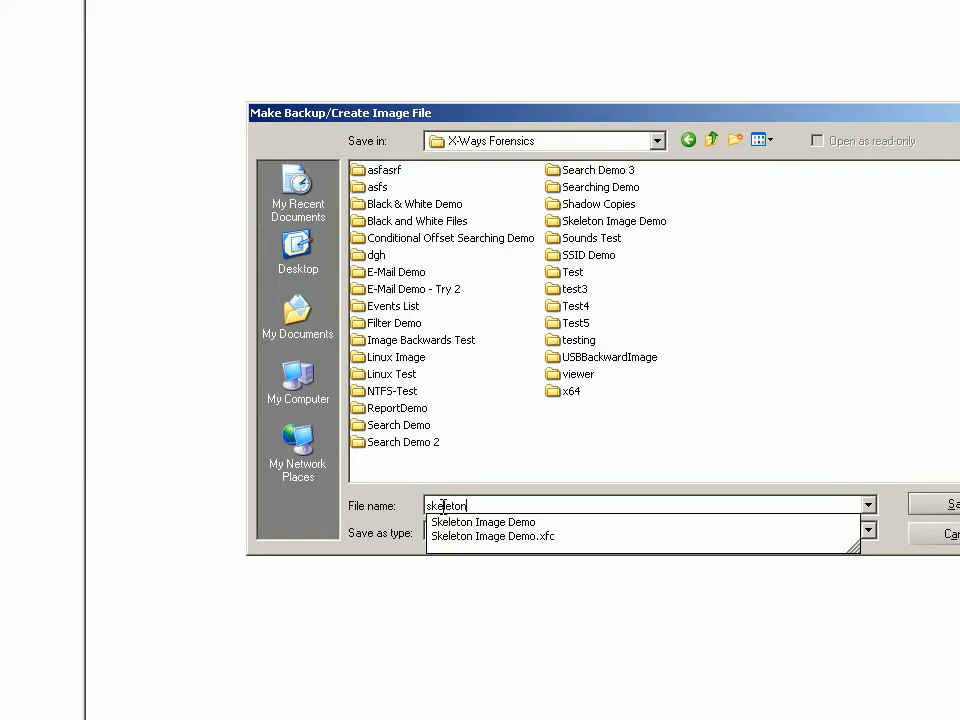
click(945, 504)
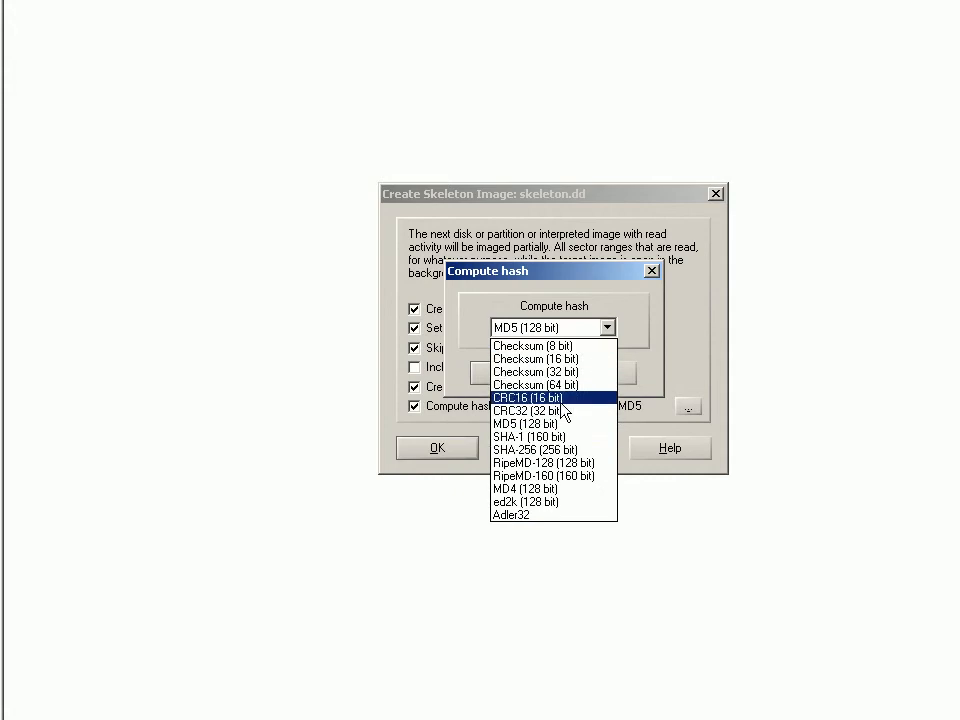
click(518, 437)
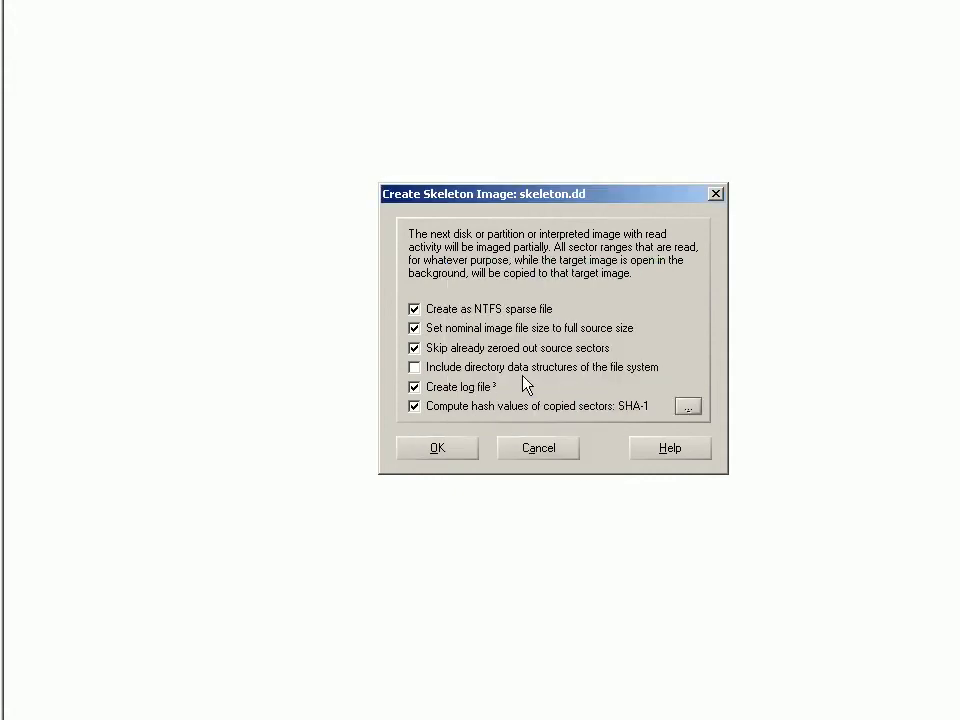
mouse_move(483, 401)
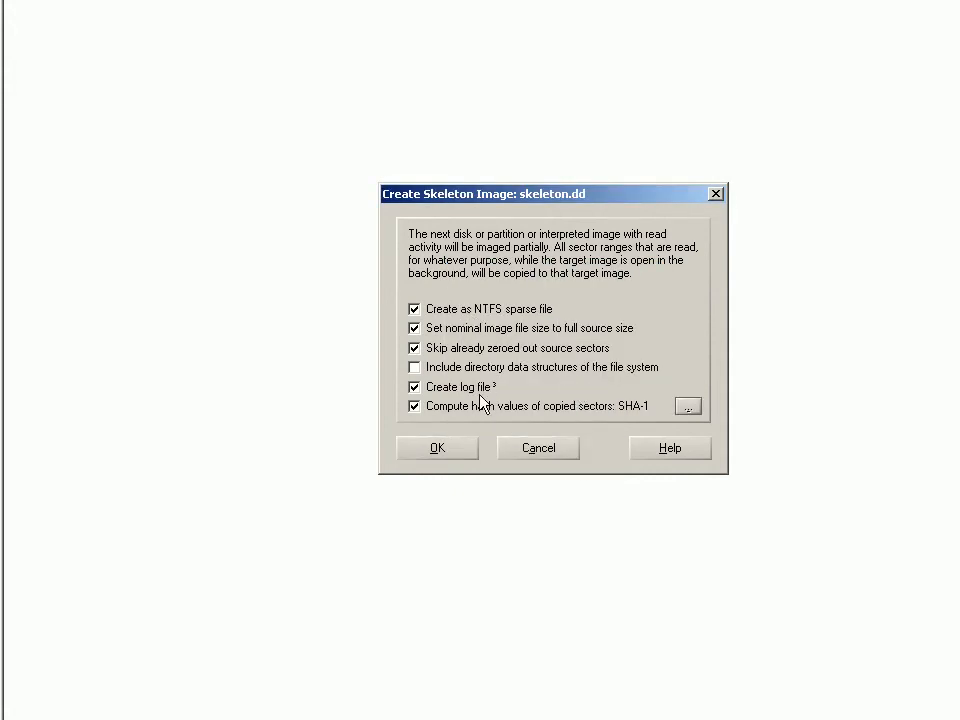
mouse_move(448, 454)
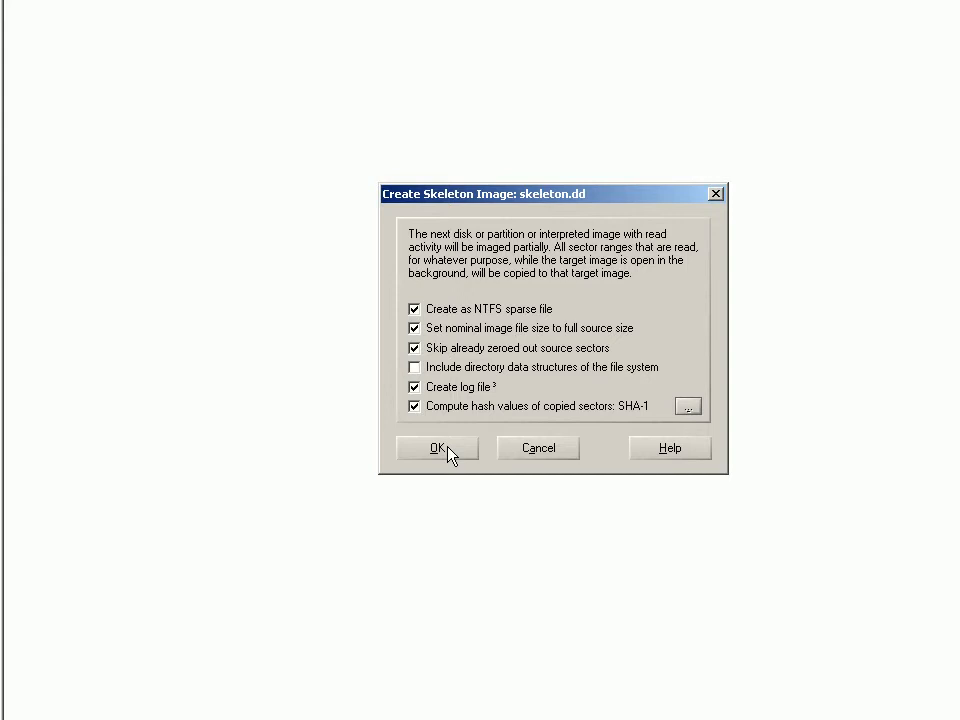
click(439, 447)
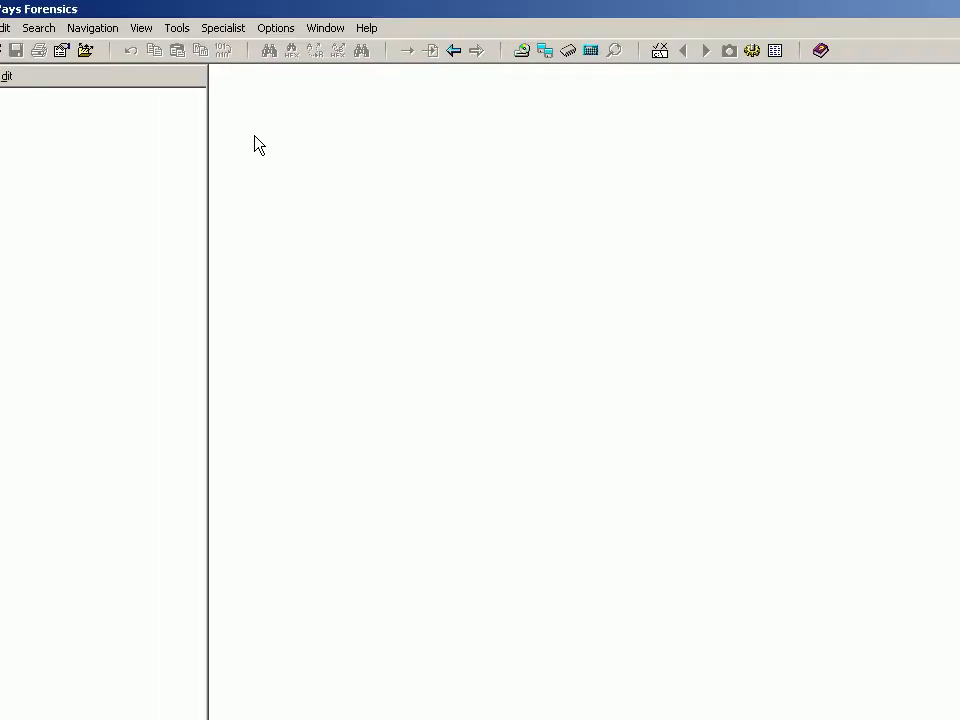
- Open the 20 GB HD0 VMware Virtual S disk as skeleton.dd's data source
click(217, 27)
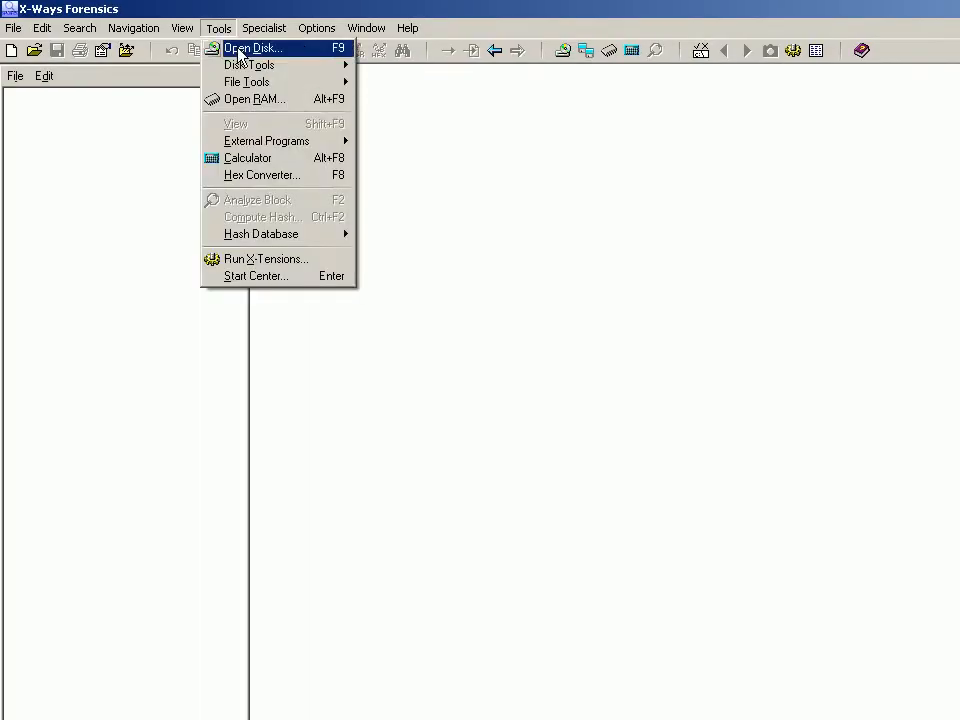
click(253, 48)
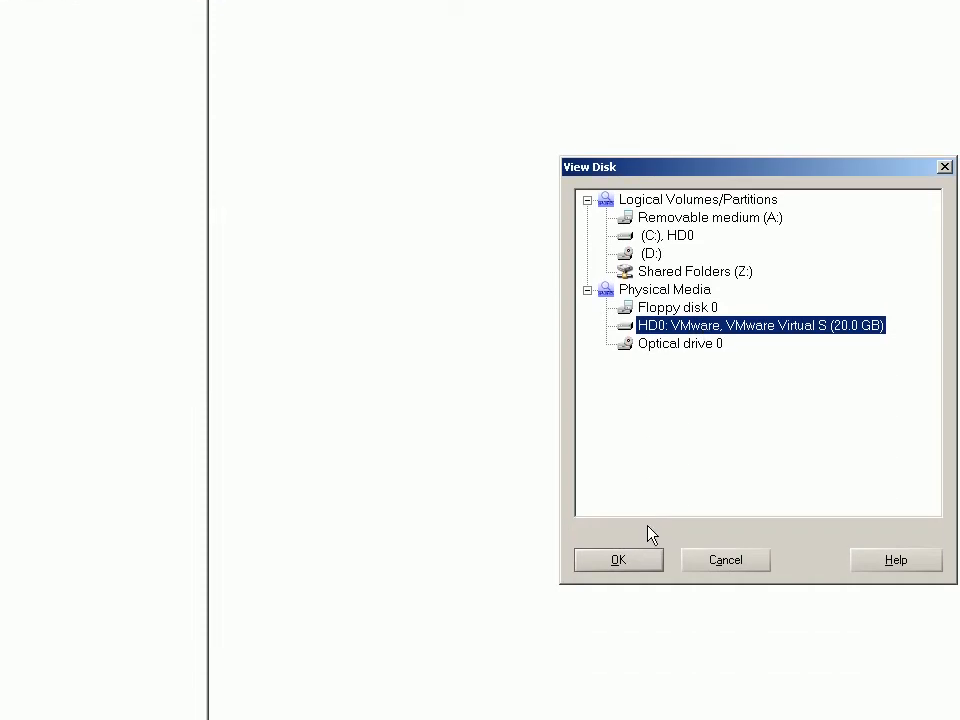
click(618, 559)
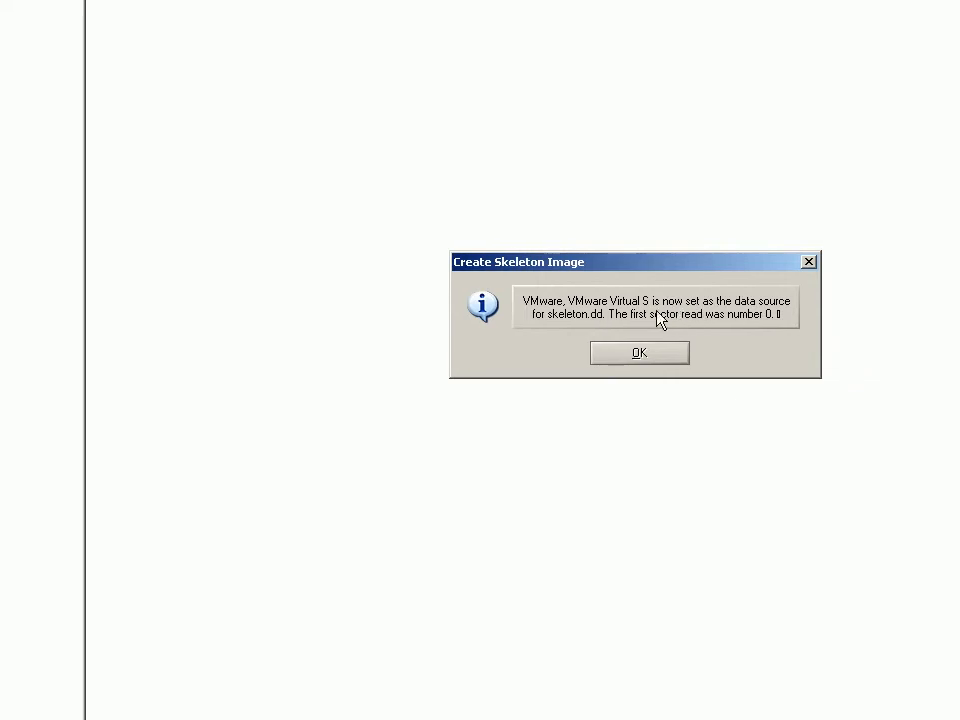
mouse_move(568, 327)
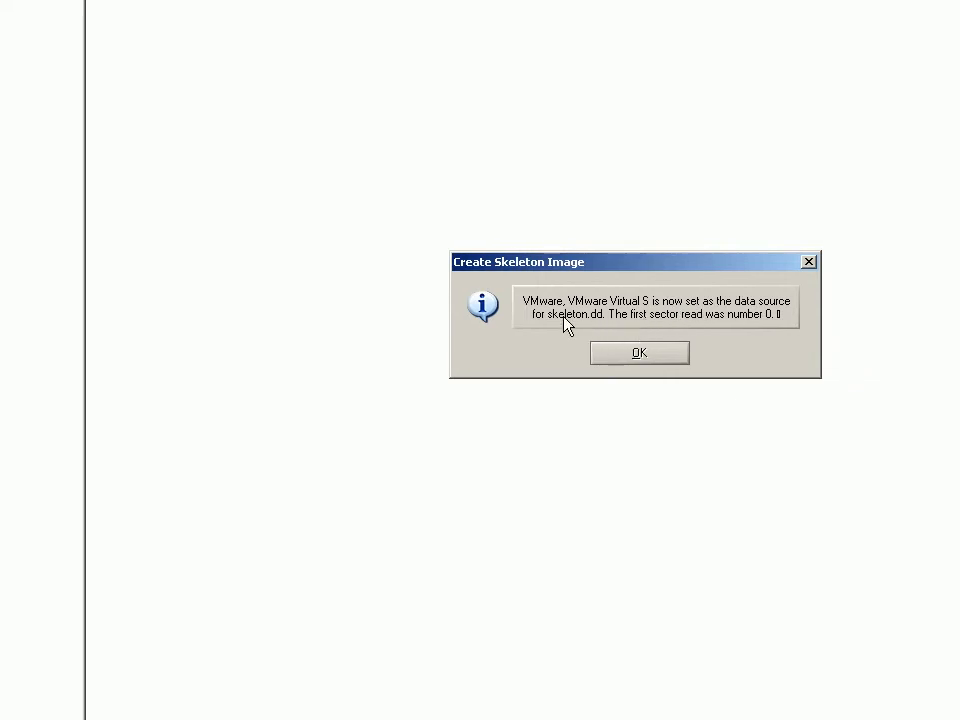
mouse_move(614, 362)
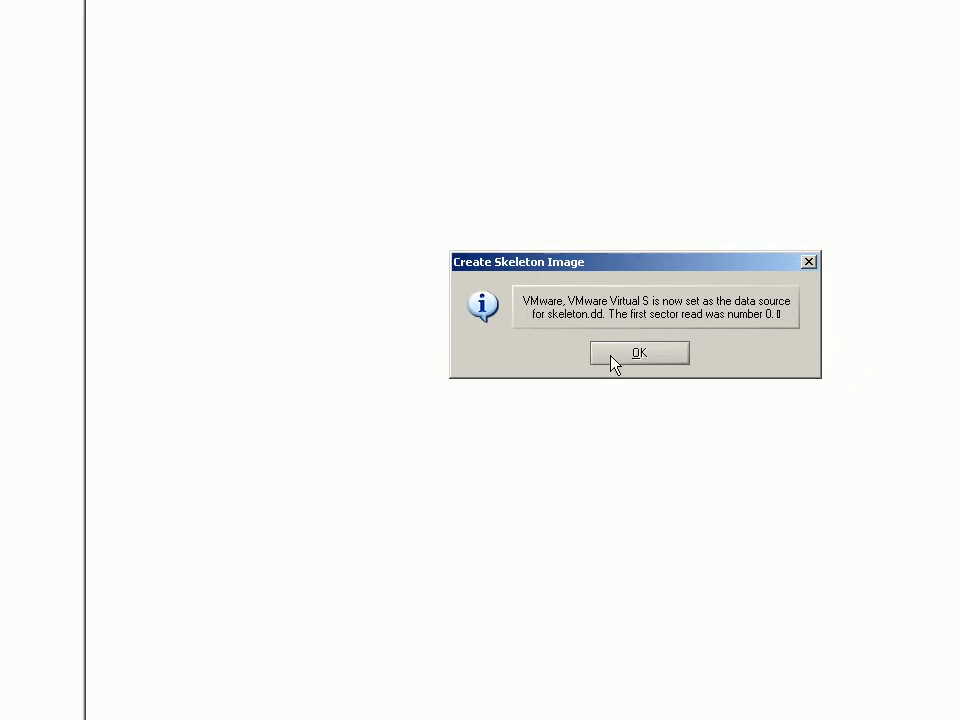
click(638, 352)
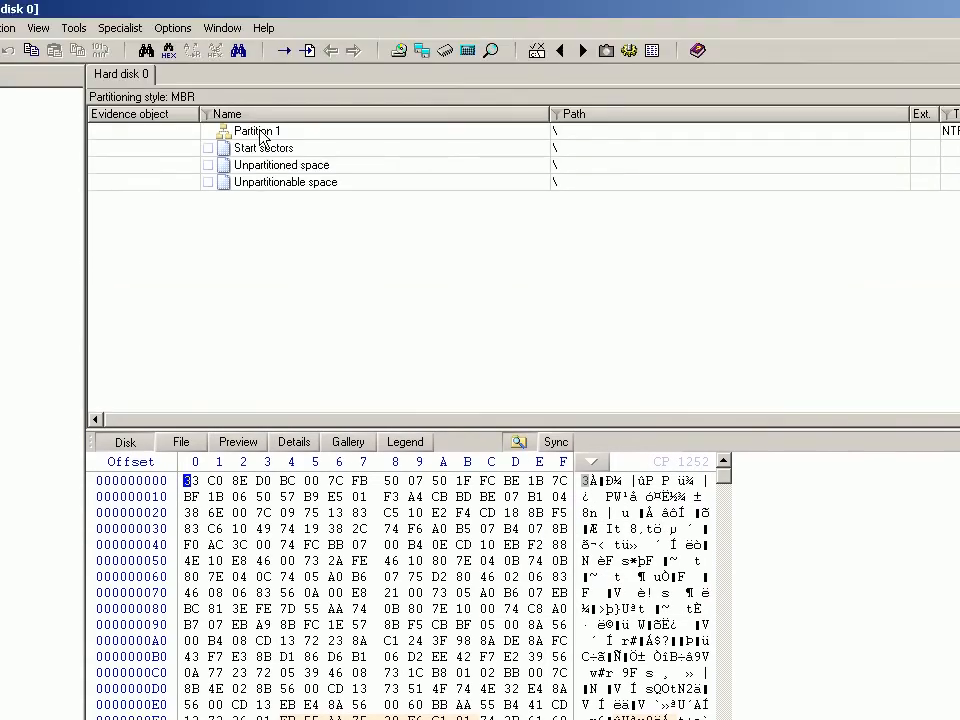
- Open Partition 1 and take a new volume snapshot of it
click(258, 130)
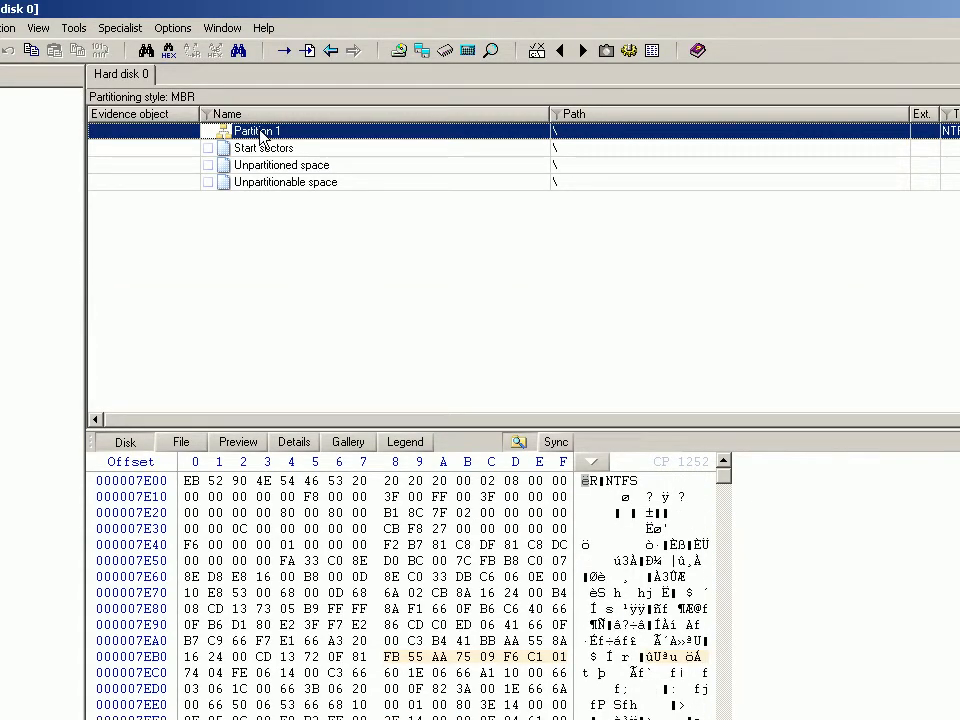
click(191, 481)
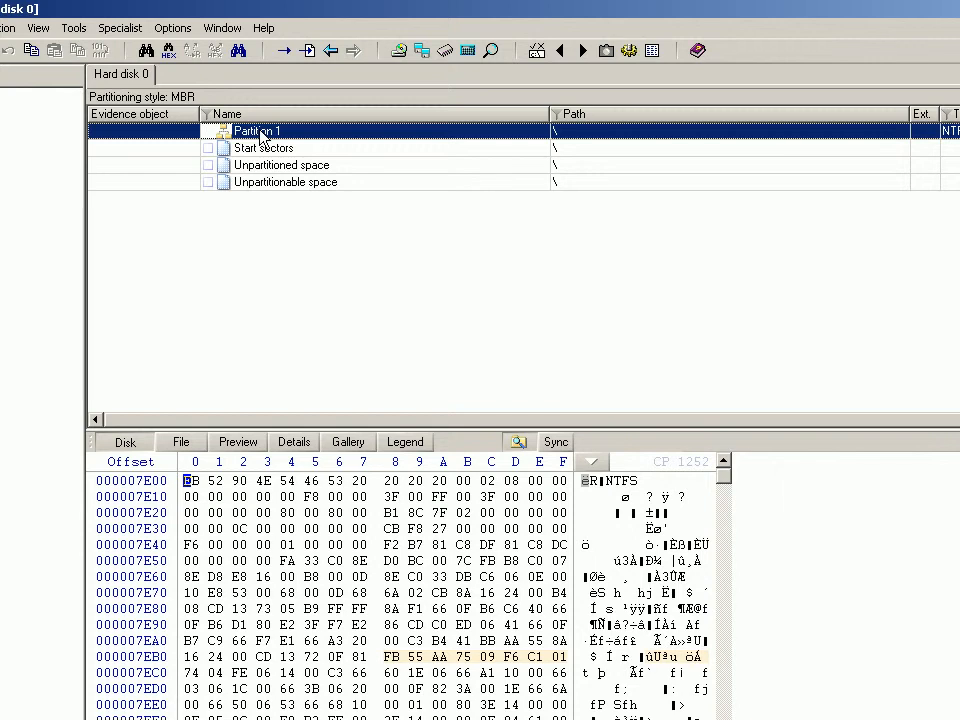
double_click(258, 130)
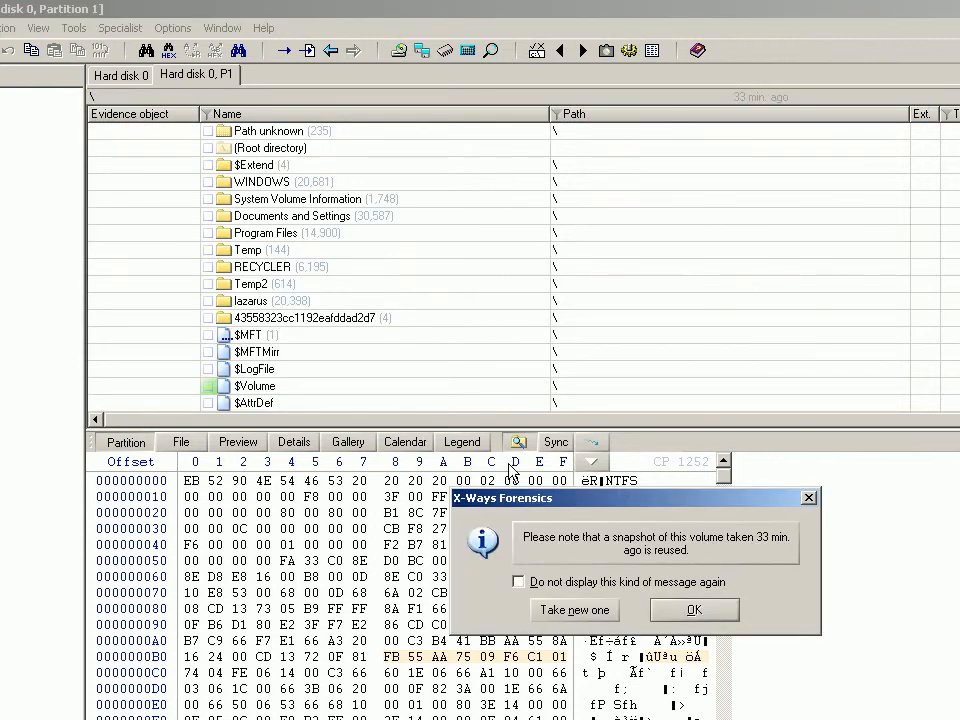
click(694, 609)
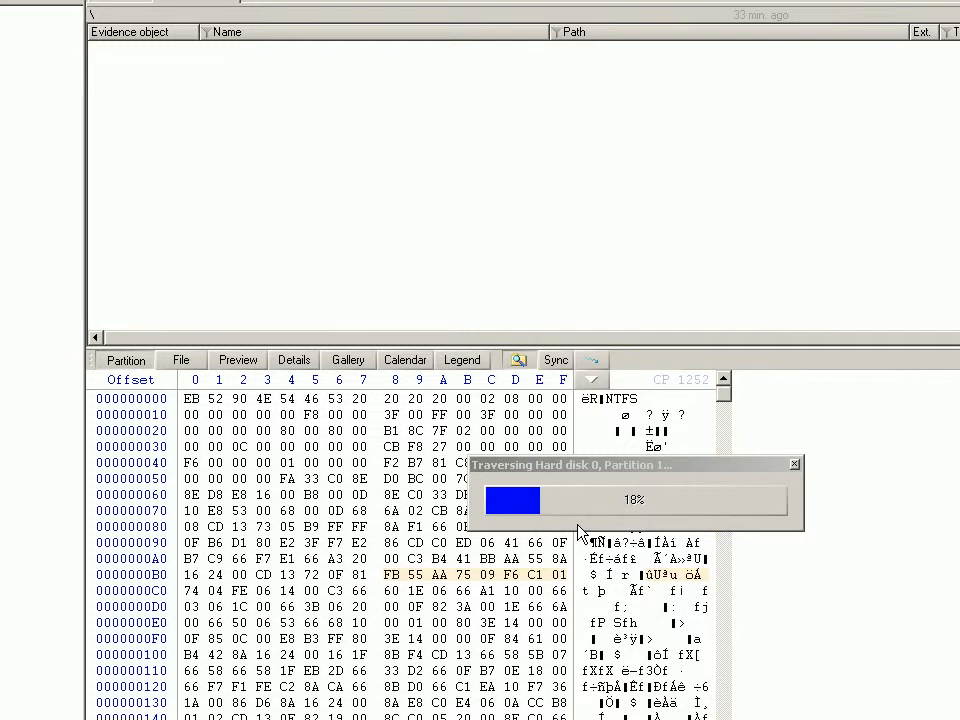
click(187, 398)
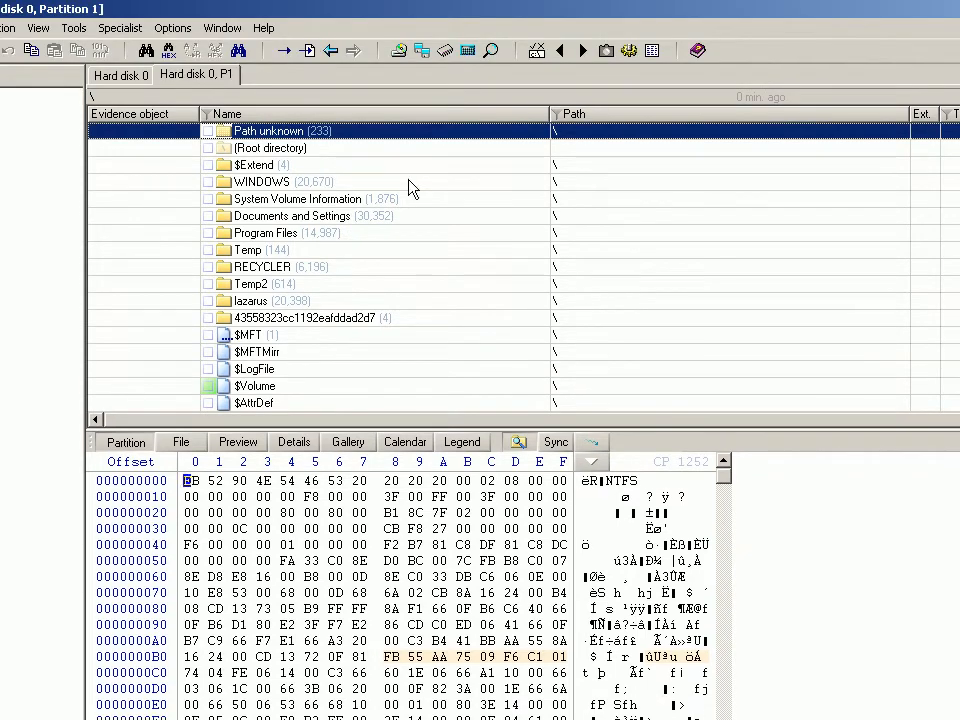
- Sort the root listing by name and open the Program Files folder
scroll(down, 3)
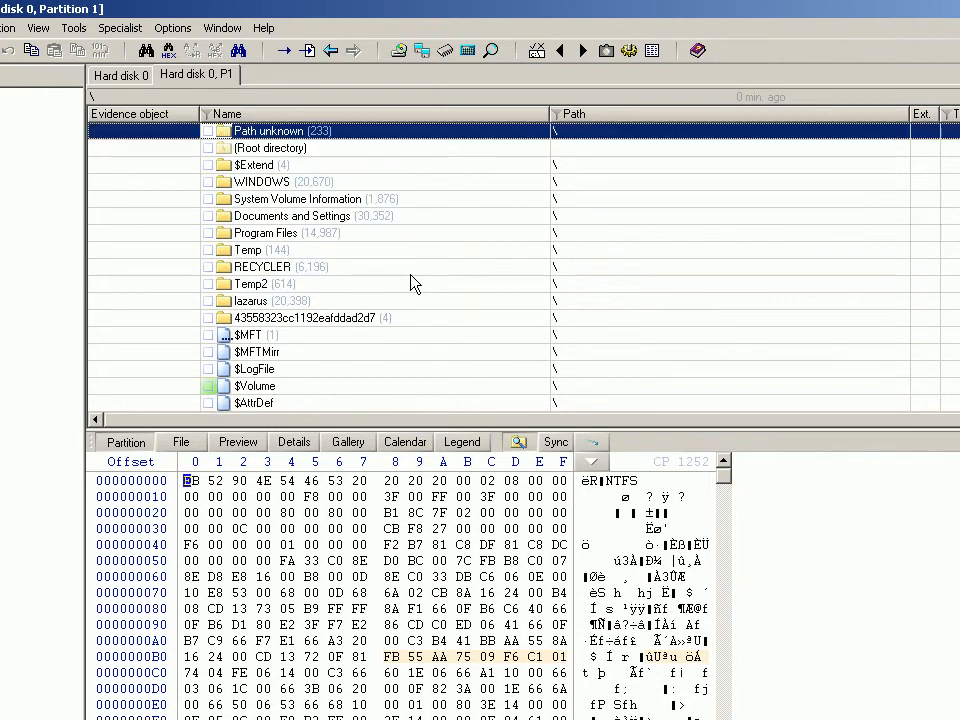
mouse_move(332, 247)
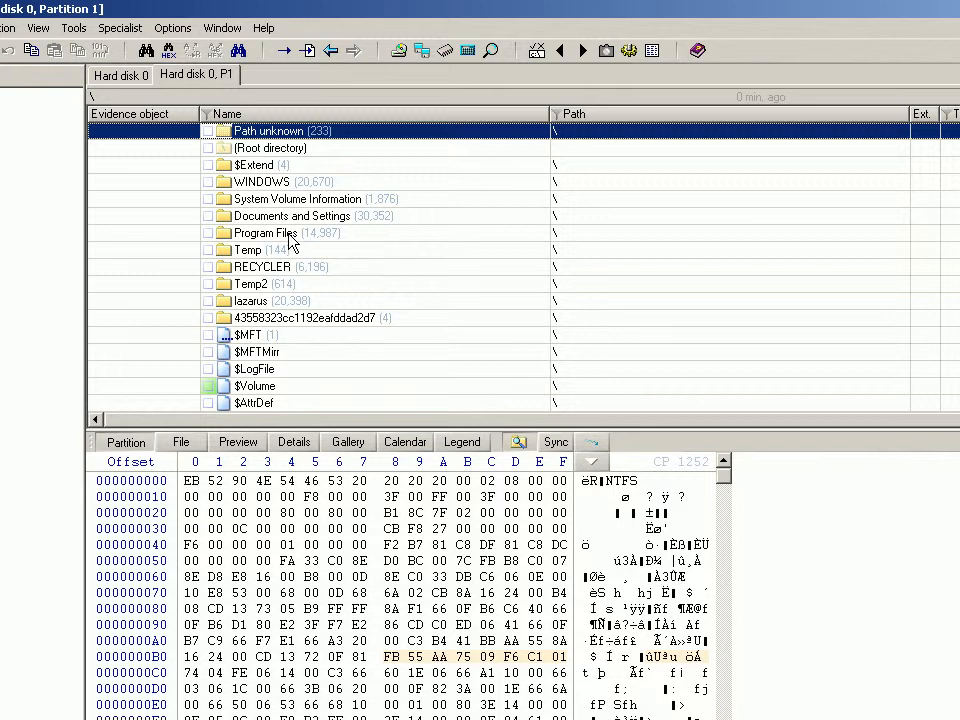
click(275, 232)
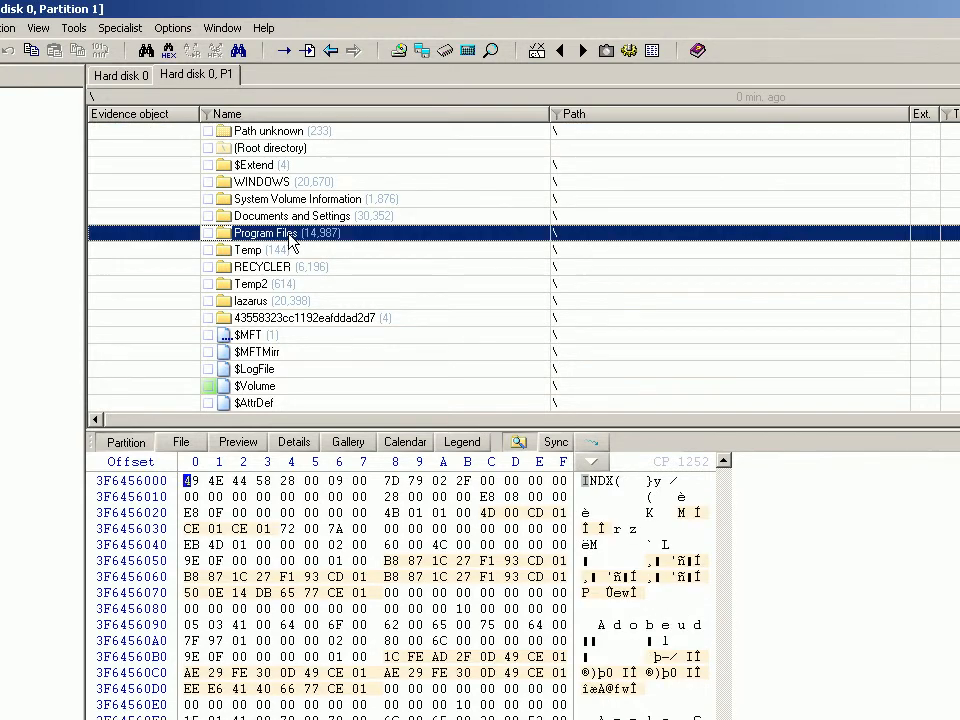
click(227, 113)
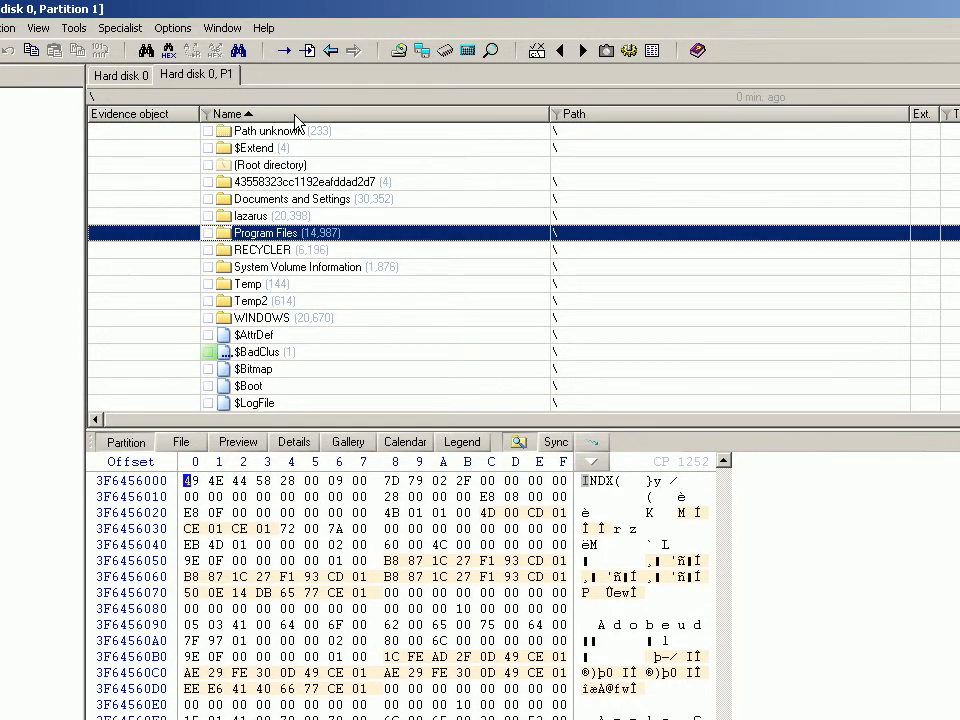
double_click(287, 232)
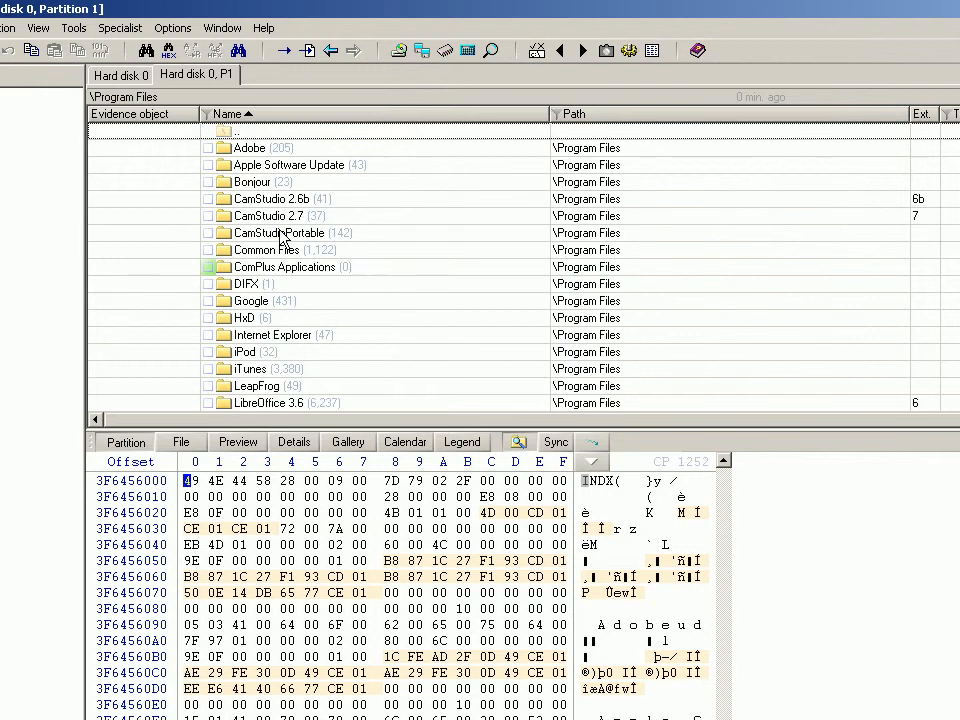
- Open the X-Ways Forensics folder and view Black & White Demo.xfc.bak3 and .bak4
scroll(down, 3)
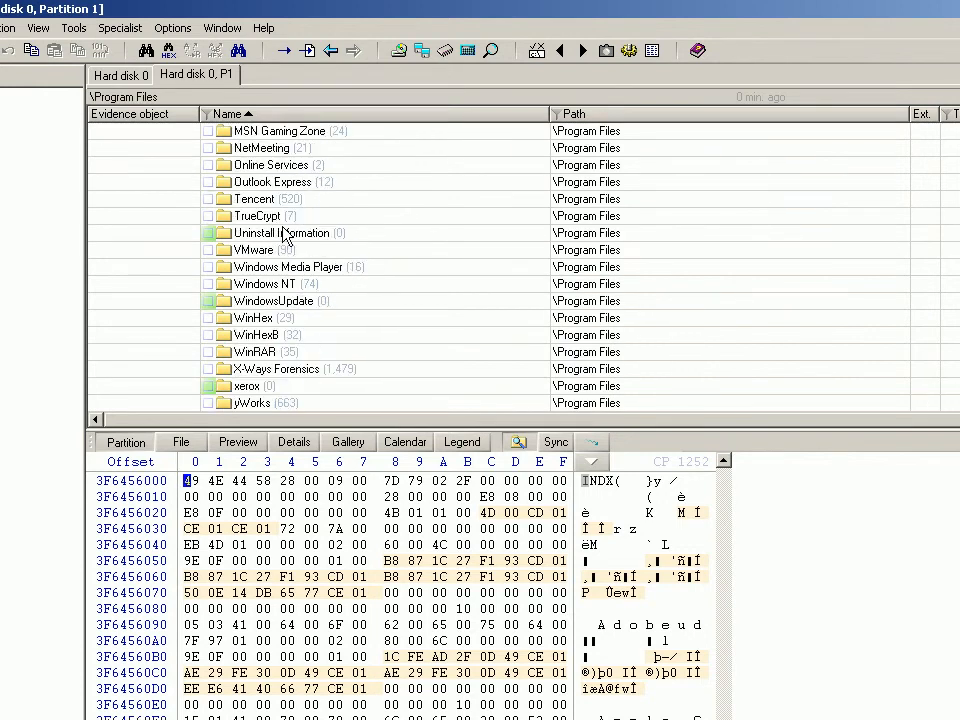
click(280, 368)
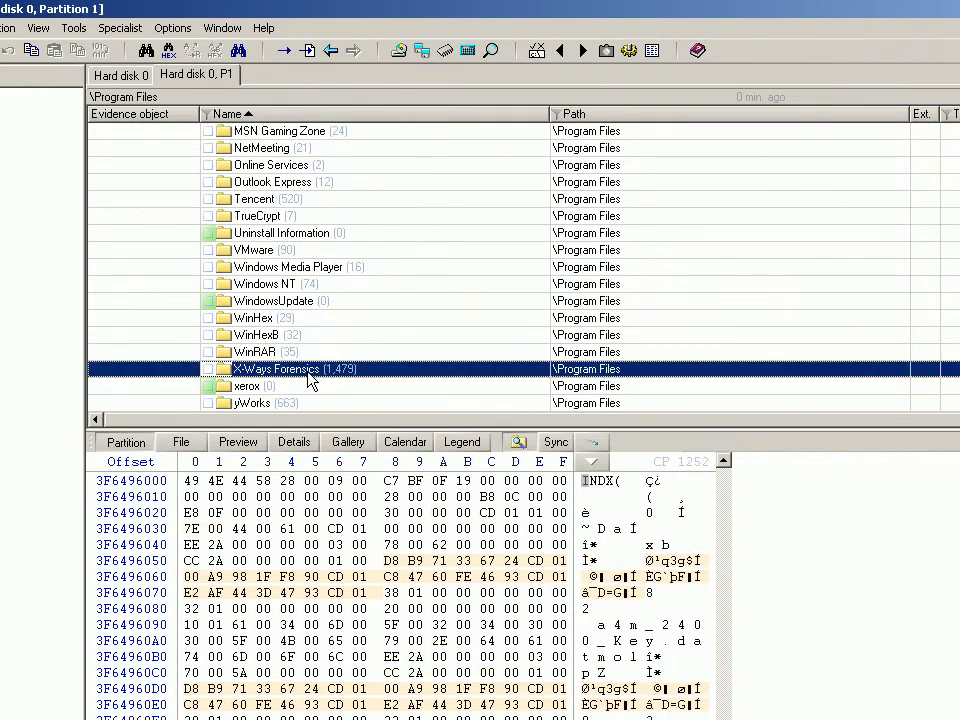
double_click(283, 368)
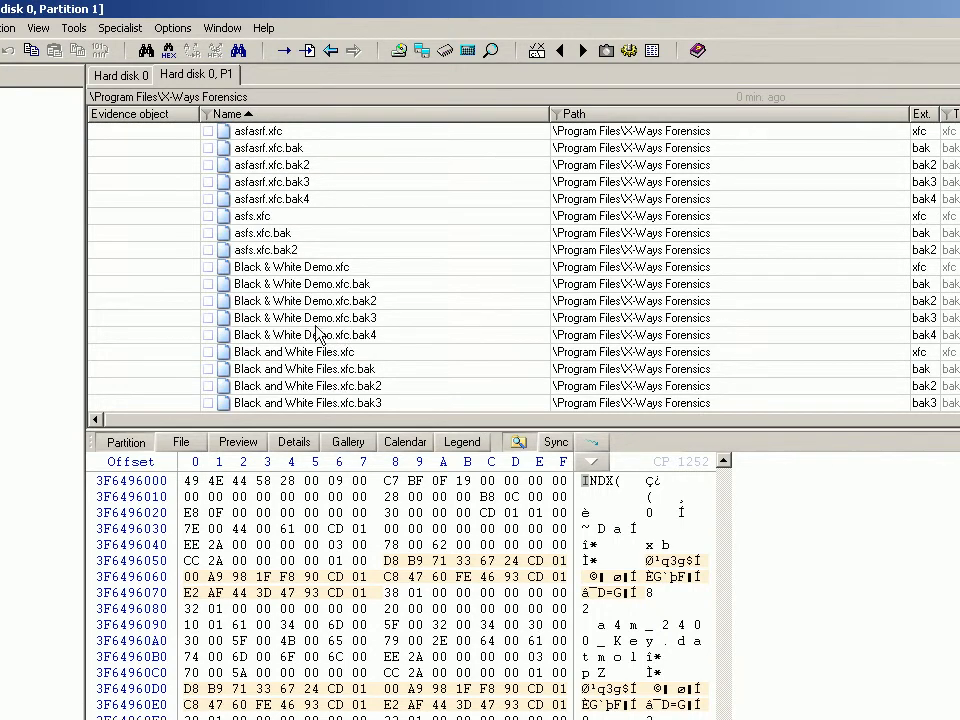
mouse_move(303, 220)
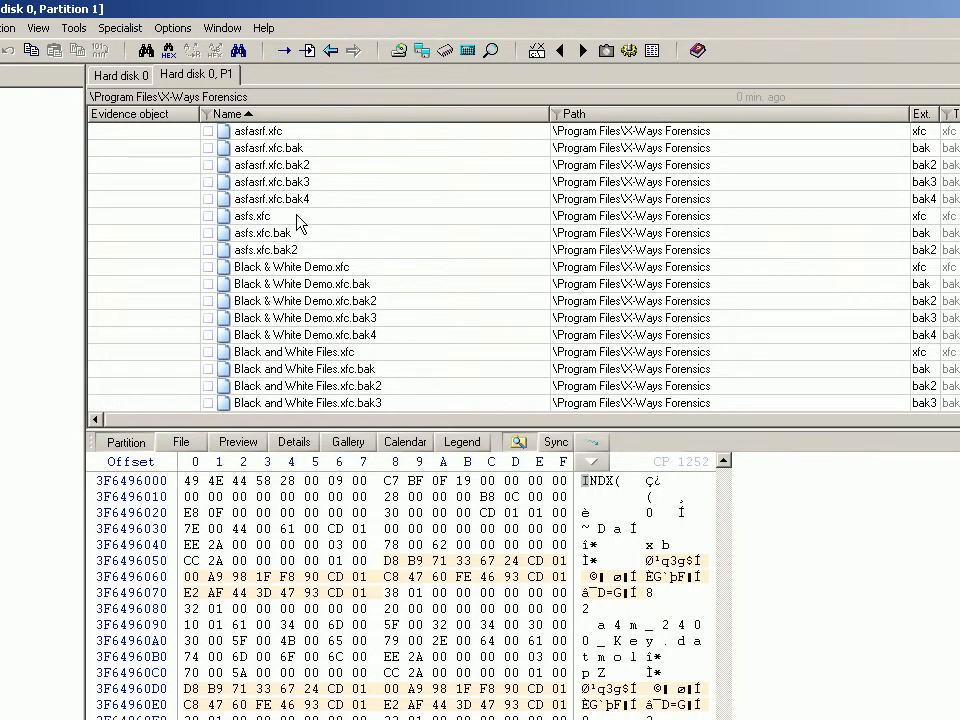
mouse_move(327, 273)
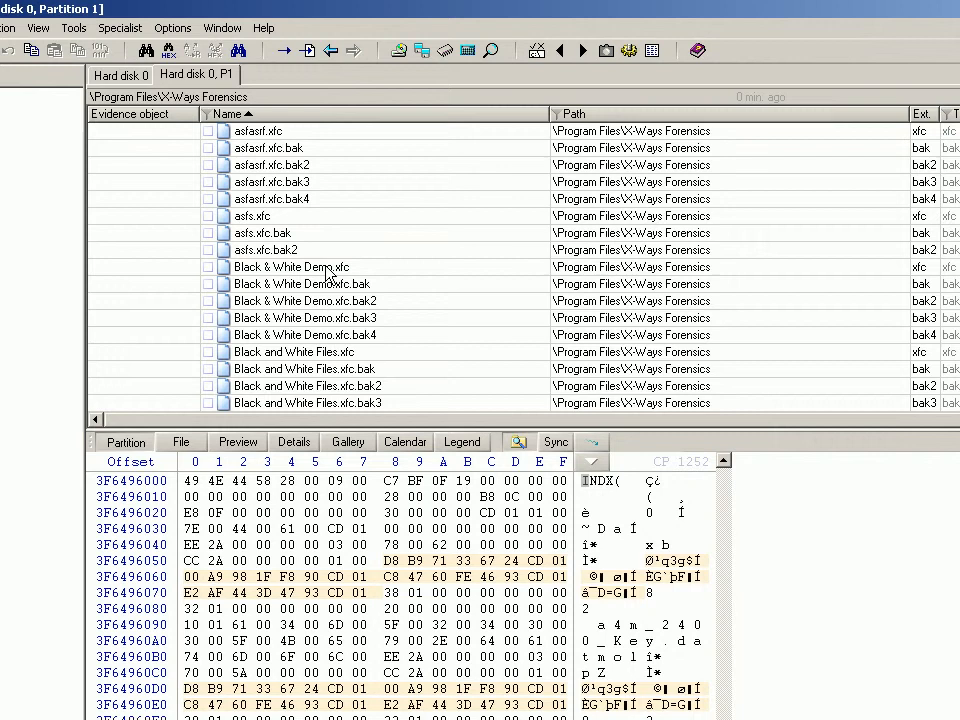
click(291, 225)
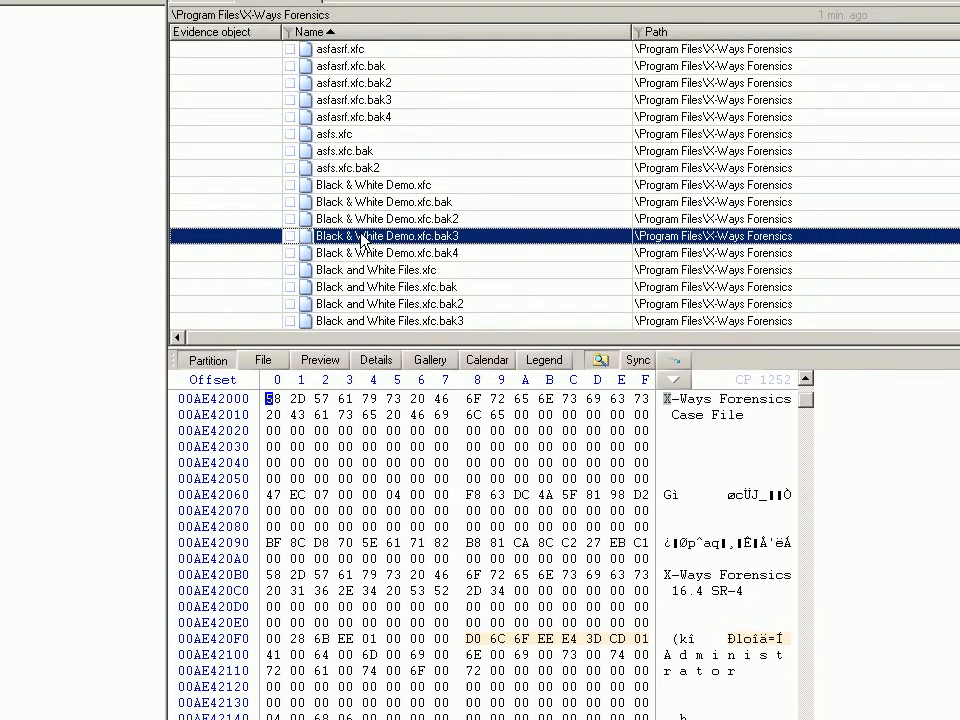
click(387, 252)
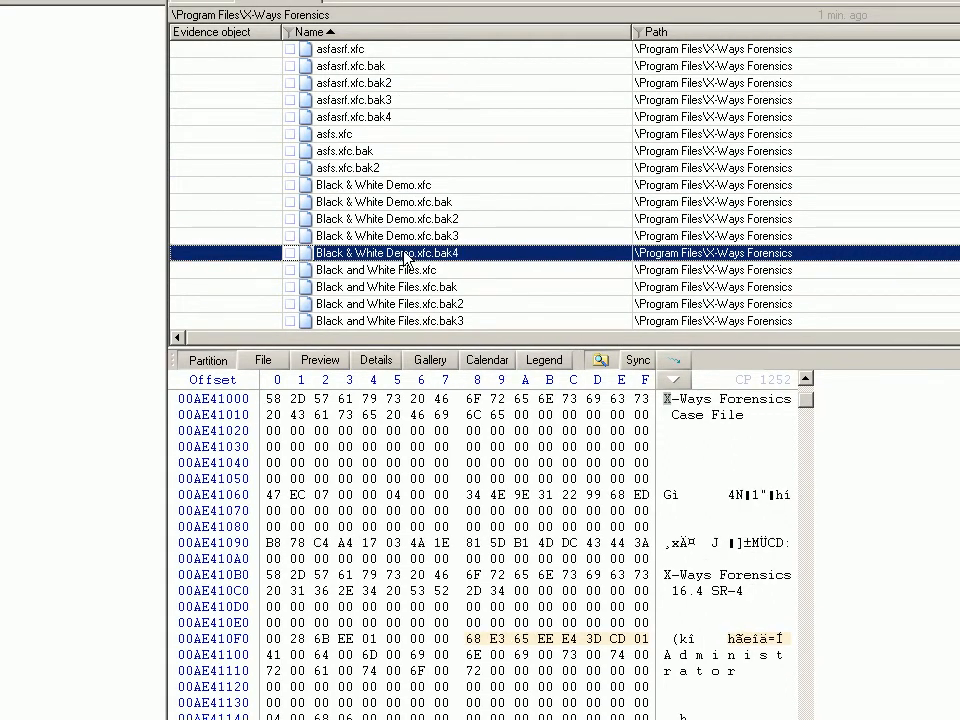
mouse_move(378, 210)
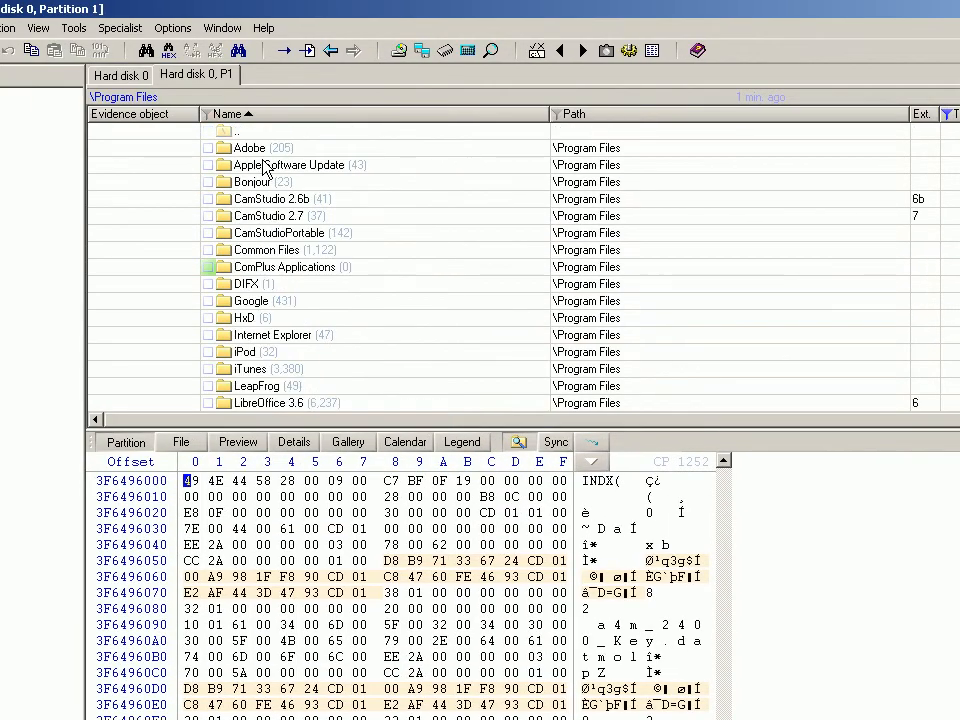
- Browse into the Apple Software Update folder and return to Program Files
click(234, 130)
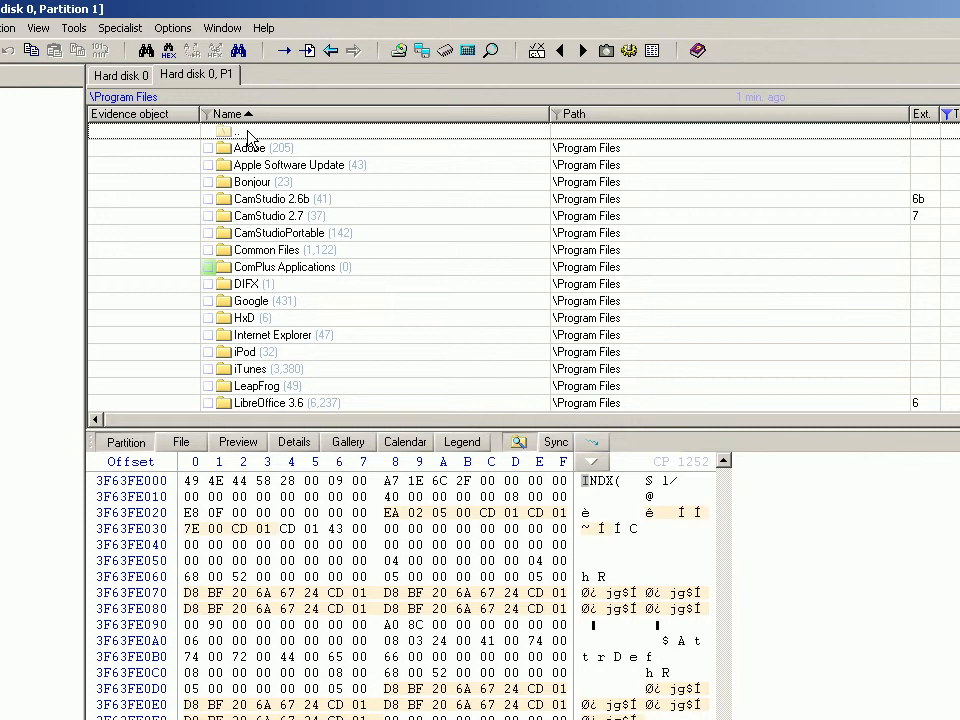
click(290, 164)
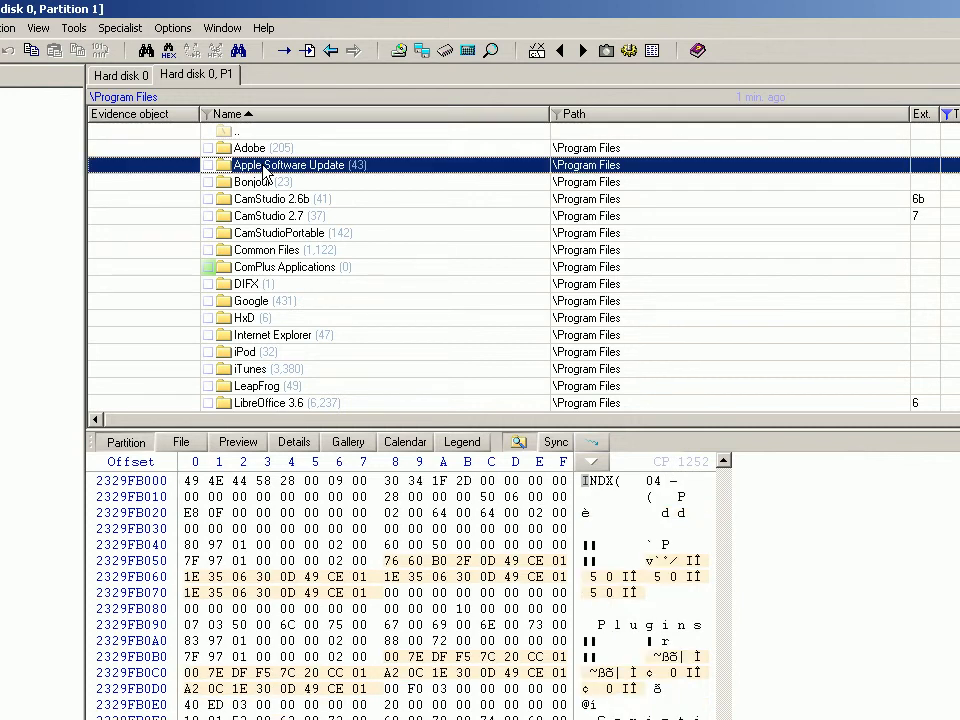
double_click(291, 164)
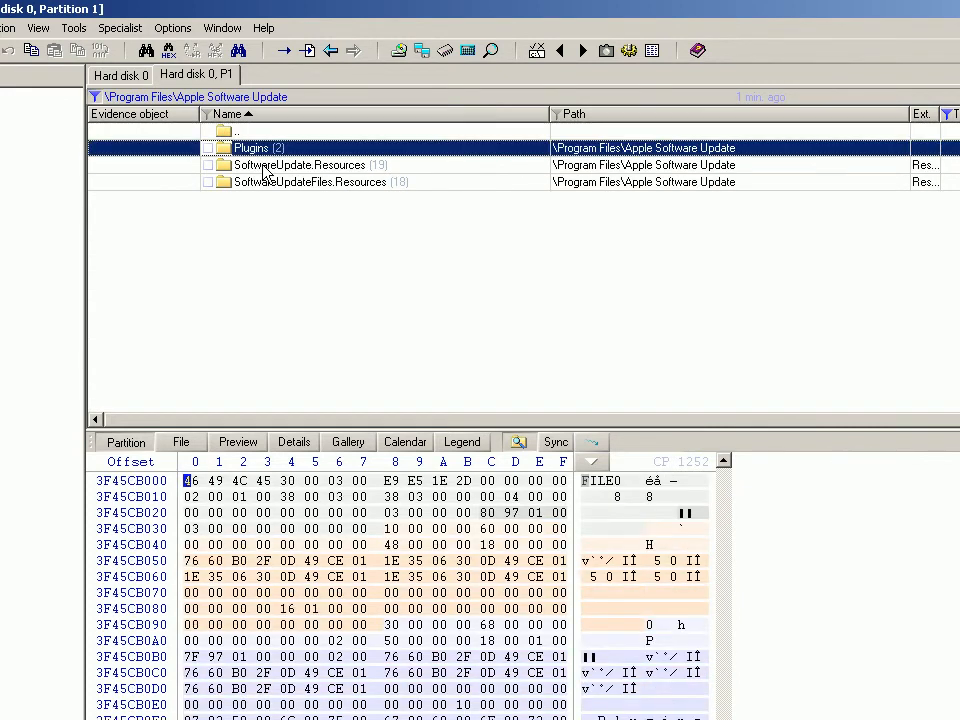
double_click(297, 164)
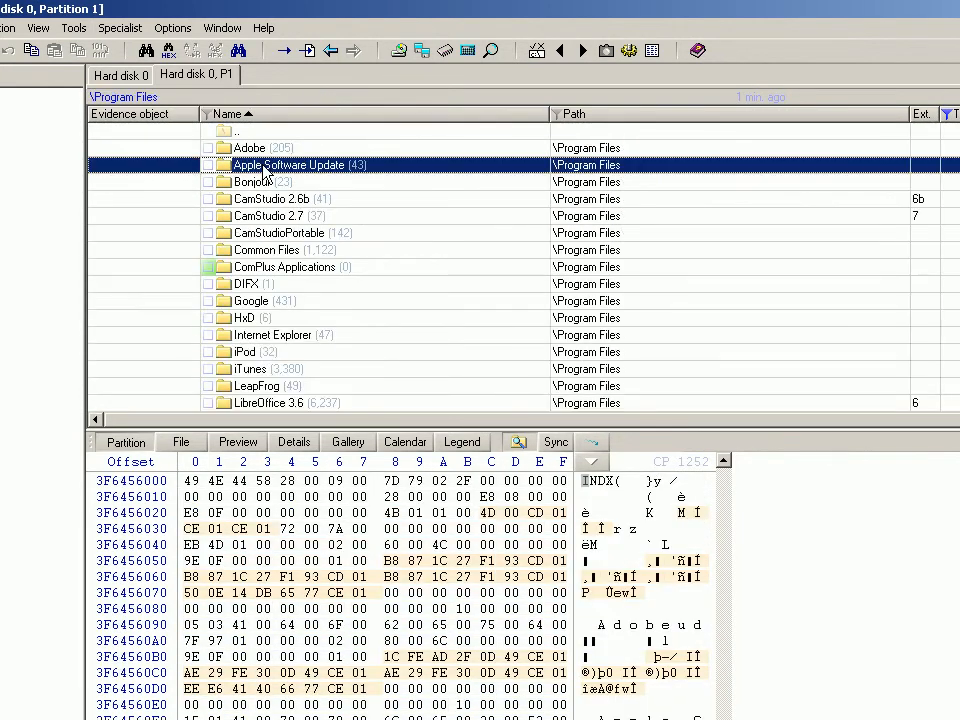
scroll(down, 3)
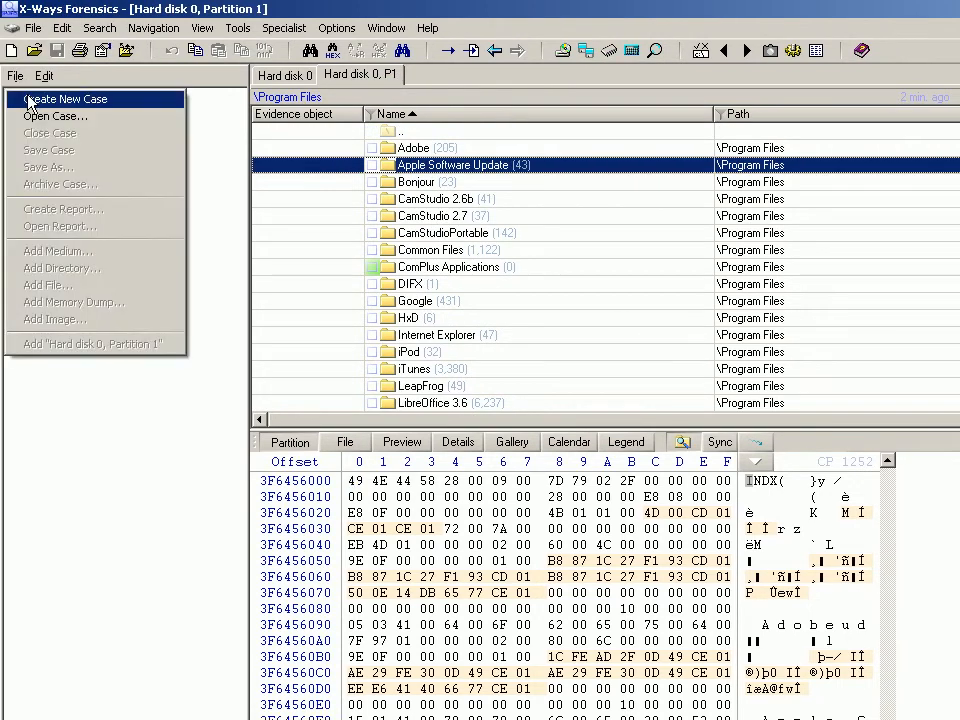
- Create case testcase, add Hard disk 0, Partition 1, and open its properties
click(65, 98)
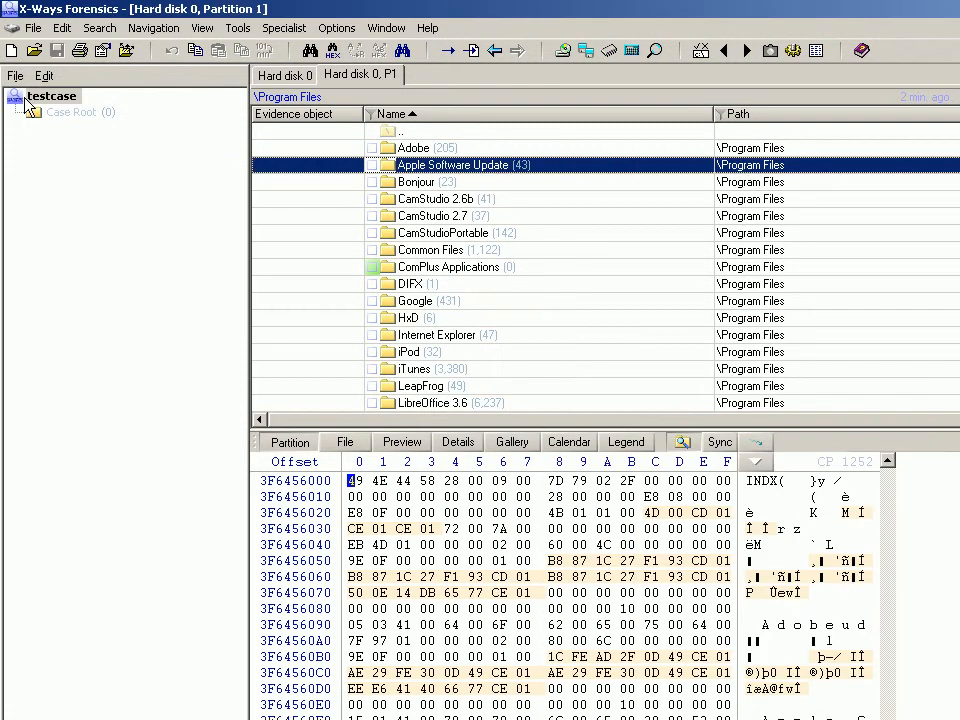
right_click(360, 75)
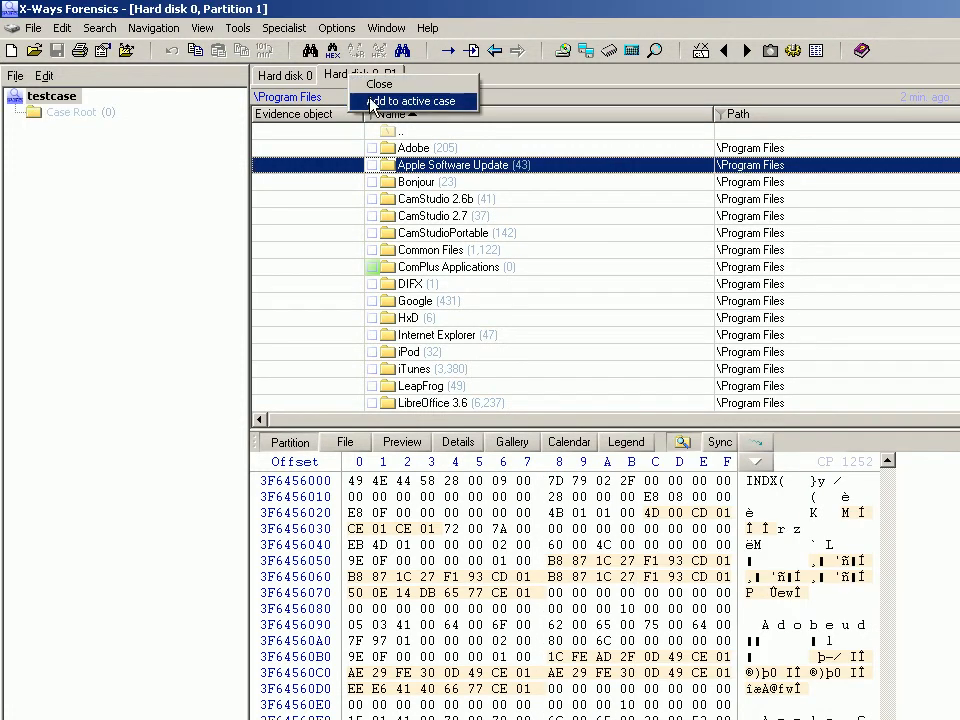
click(414, 101)
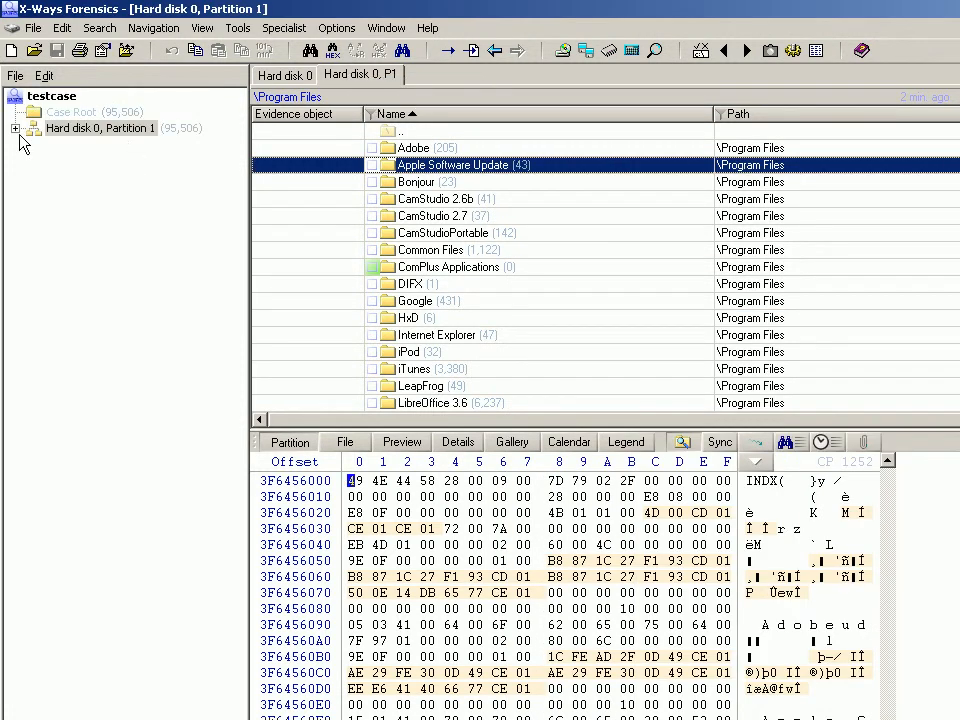
click(16, 127)
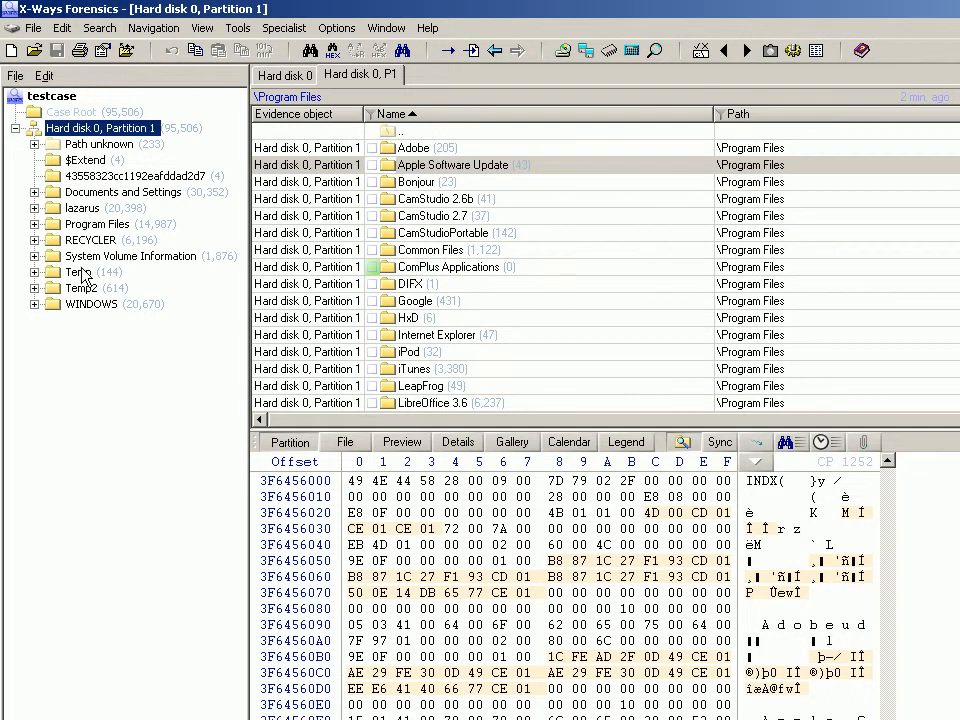
right_click(100, 128)
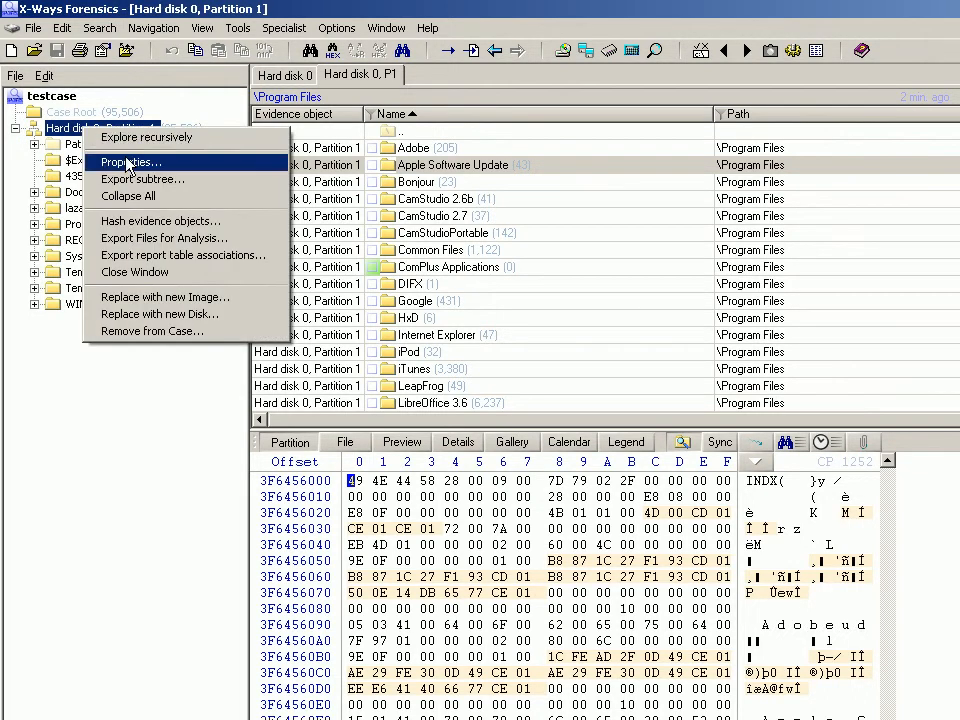
click(146, 136)
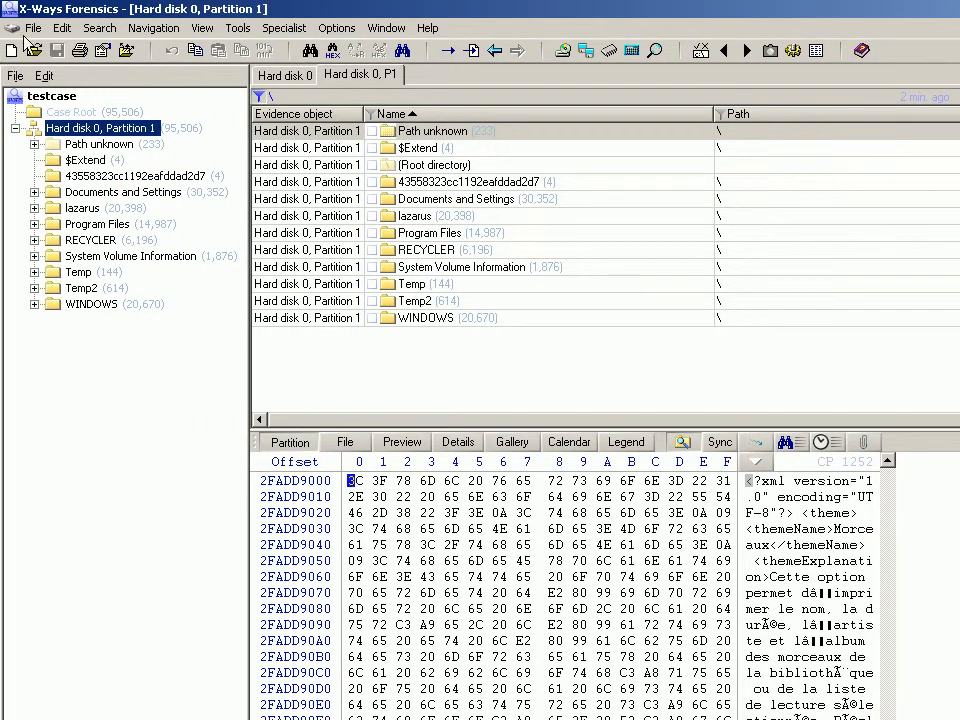
- Switch the skeleton.dd image state to Close and confirm
click(33, 27)
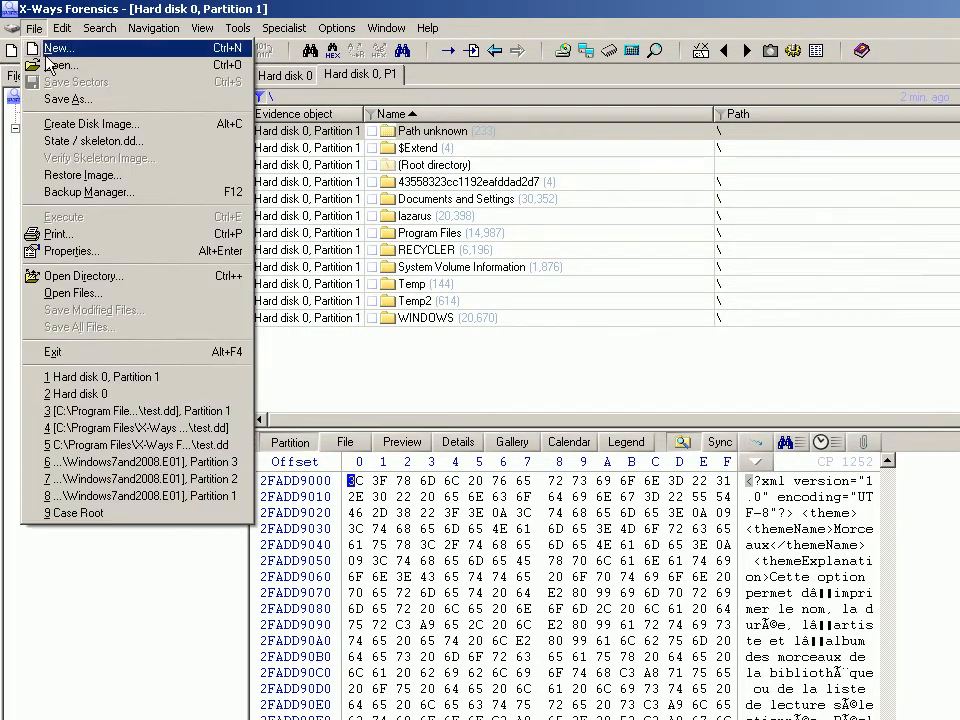
mouse_move(93, 141)
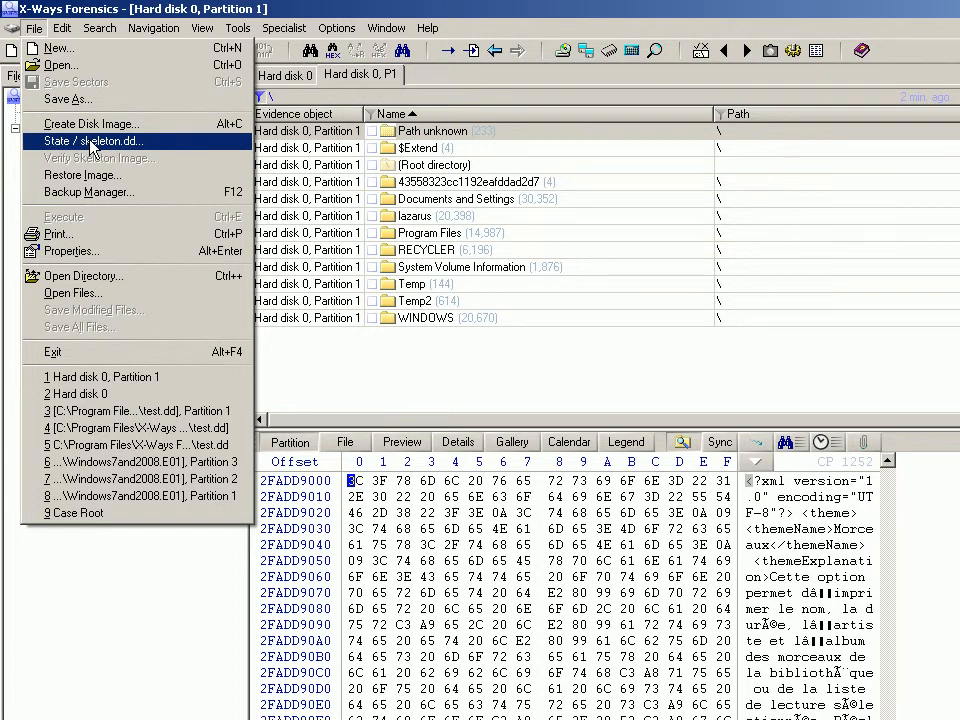
click(93, 140)
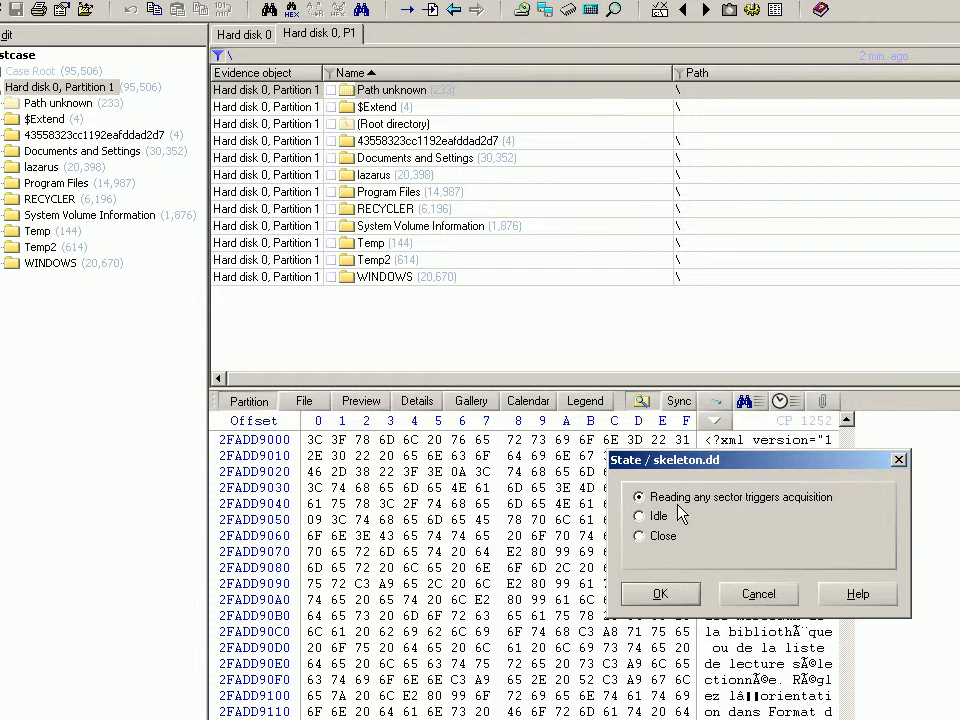
mouse_move(660, 513)
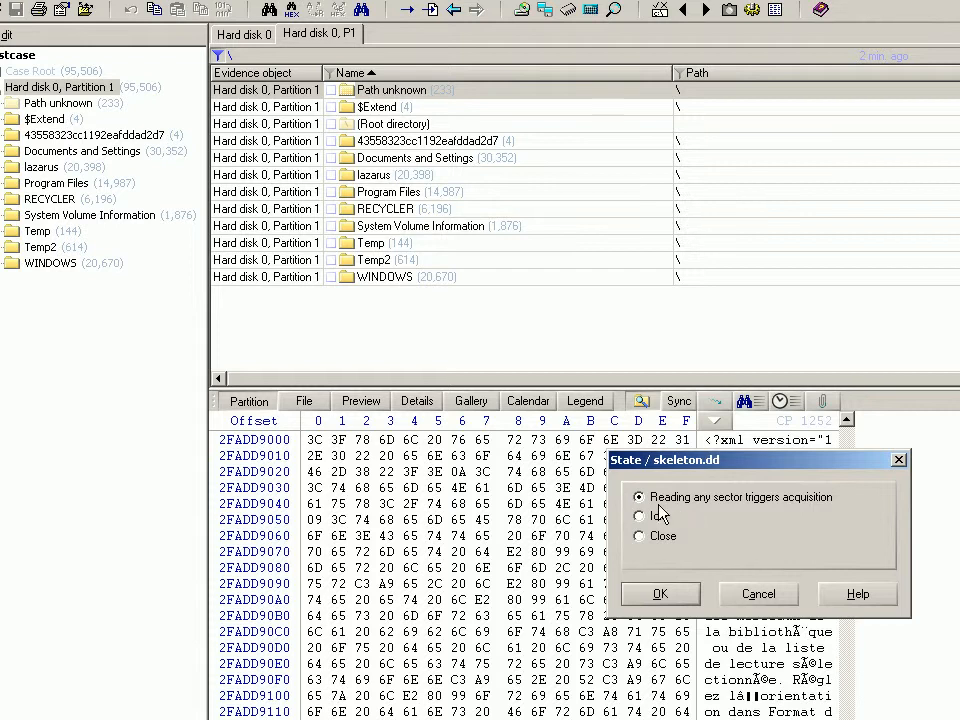
mouse_move(662, 513)
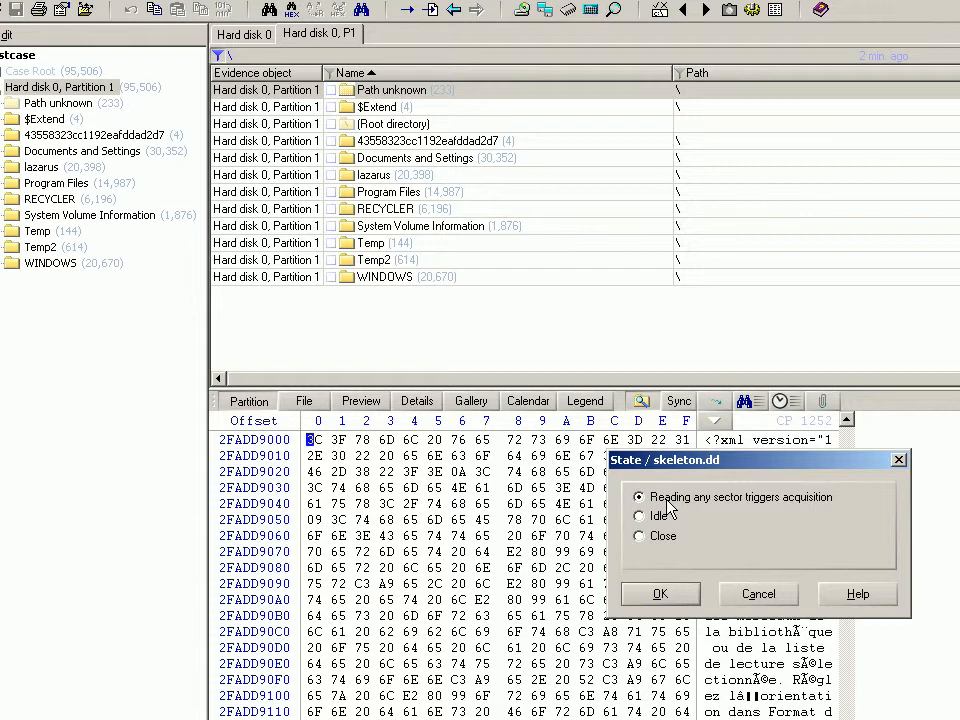
click(639, 516)
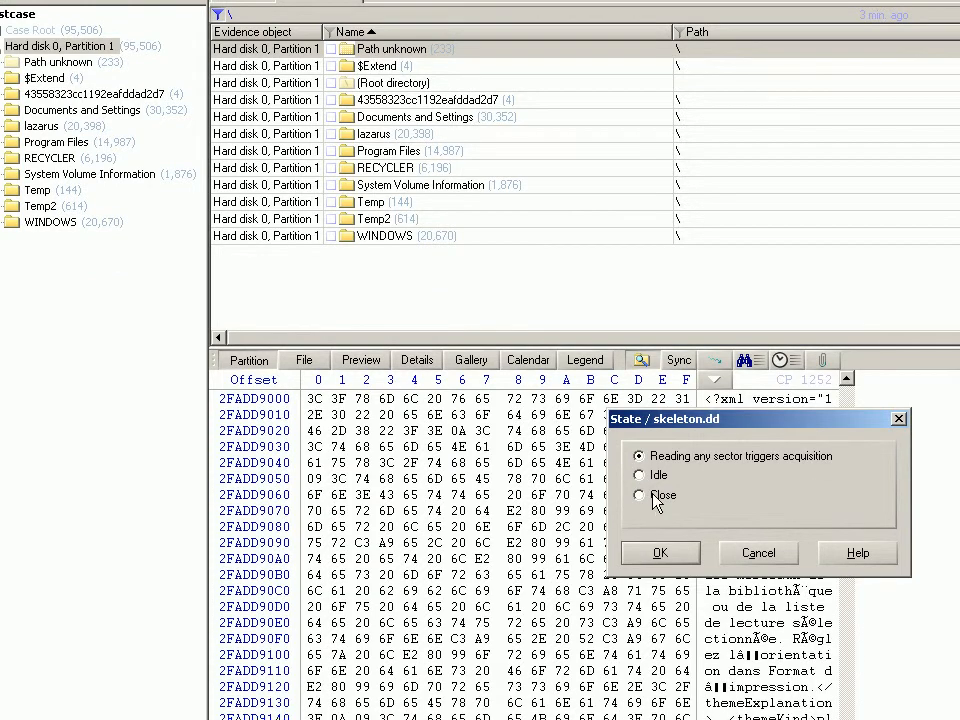
click(640, 495)
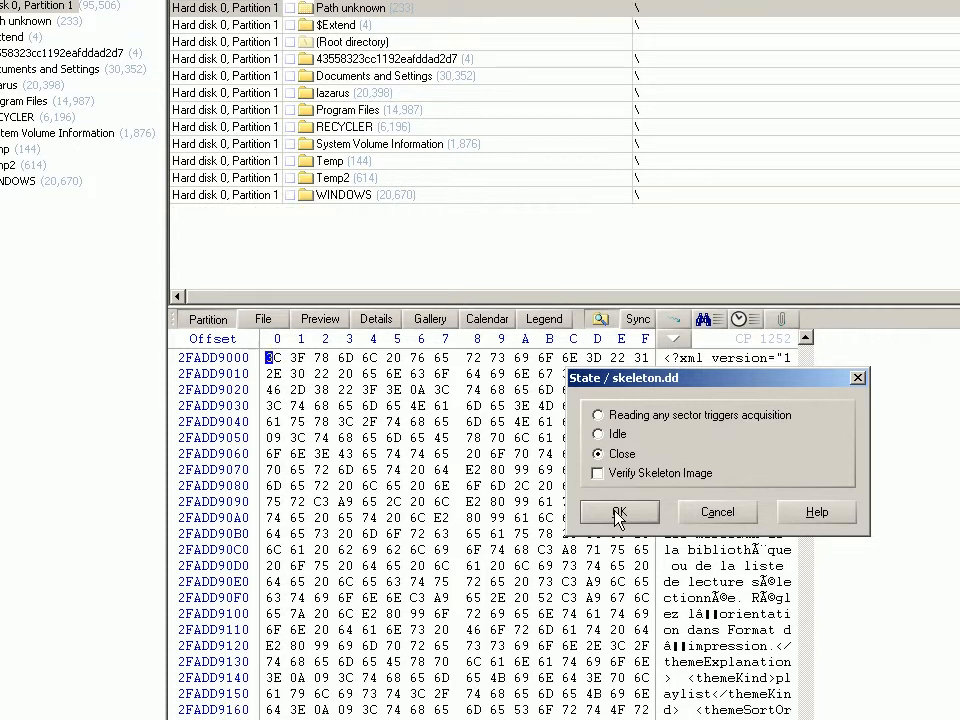
click(618, 511)
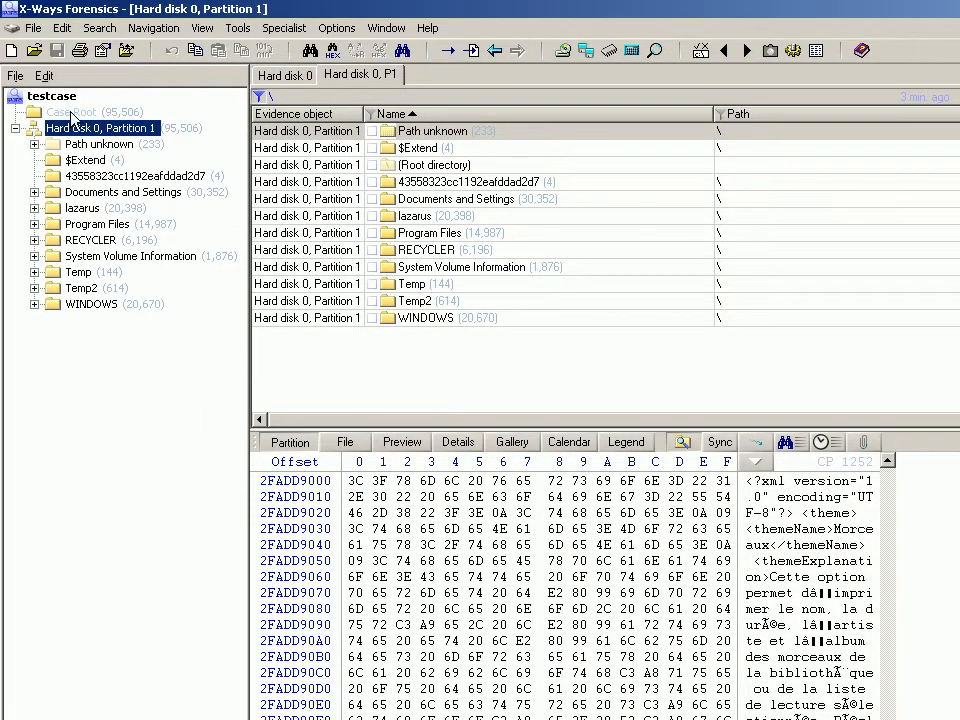
- Start adding an image to the case and browse to My Computer
click(33, 127)
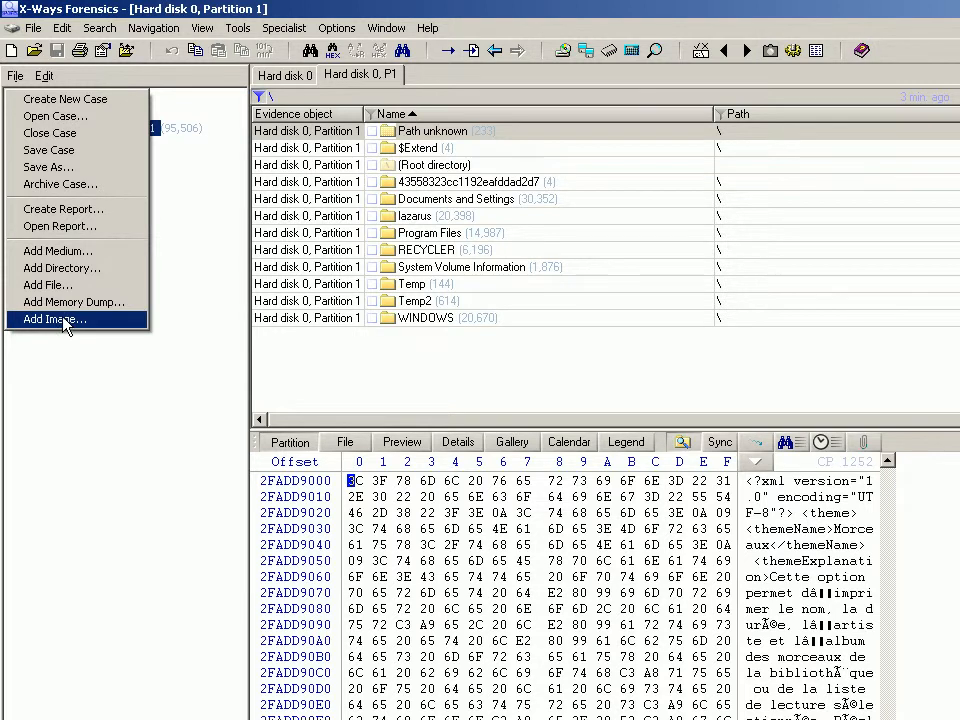
click(53, 319)
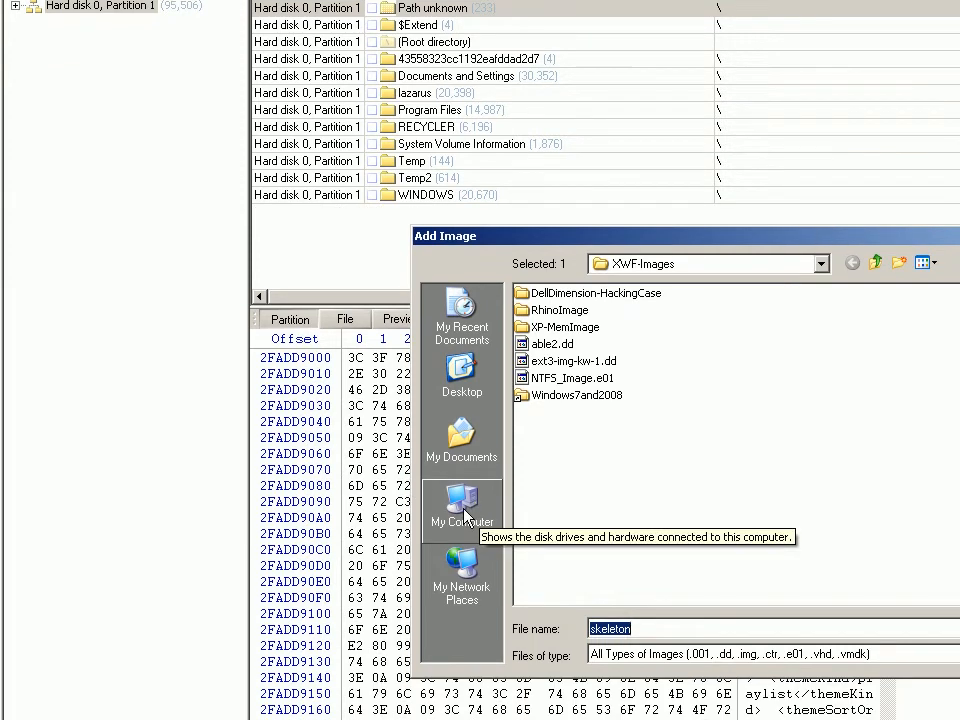
click(461, 440)
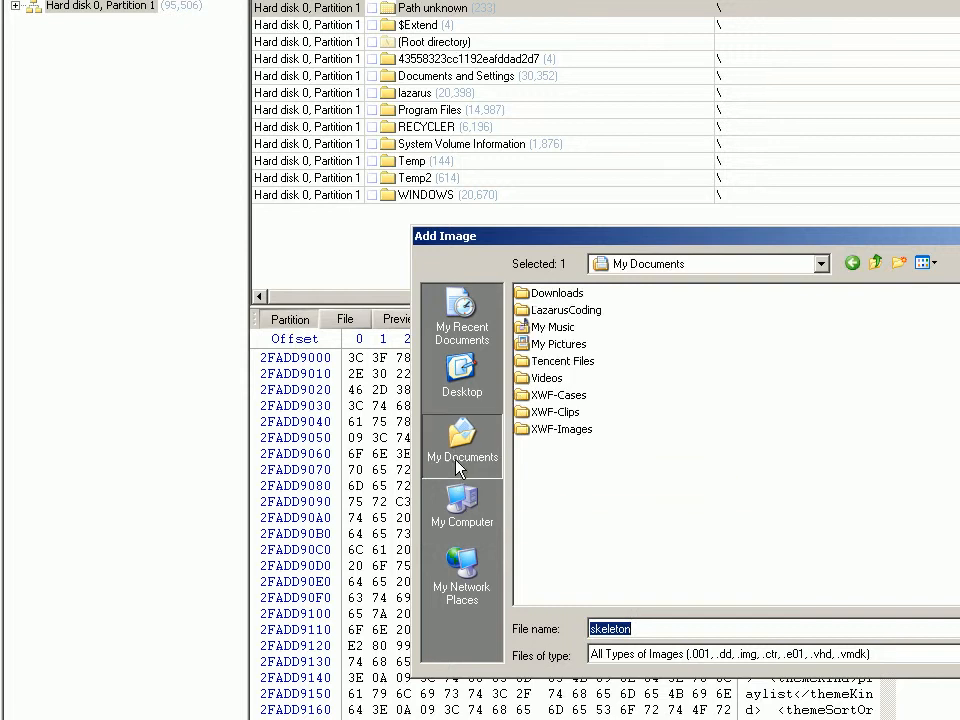
mouse_move(470, 513)
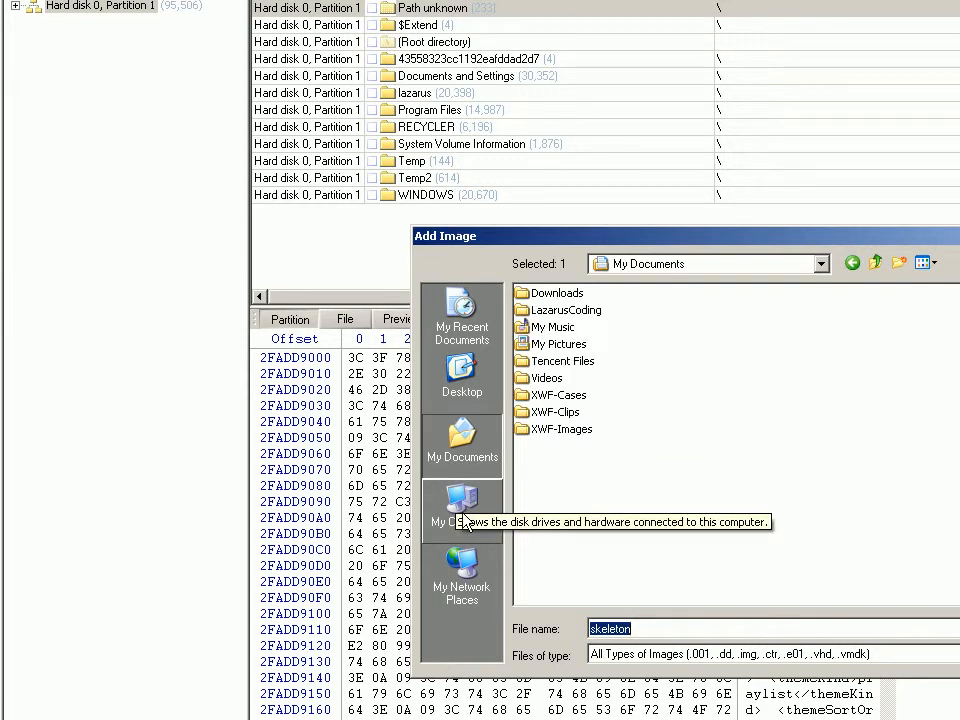
click(461, 510)
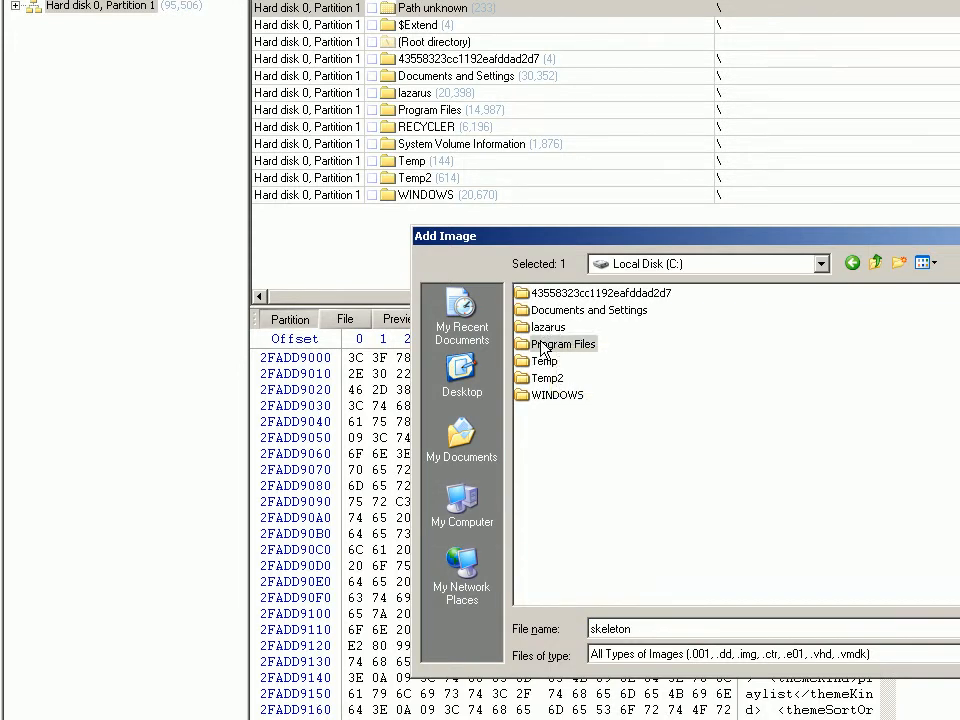
- Navigate to Program Files\X-Ways Forensics and select skeleton.dd
double_click(562, 343)
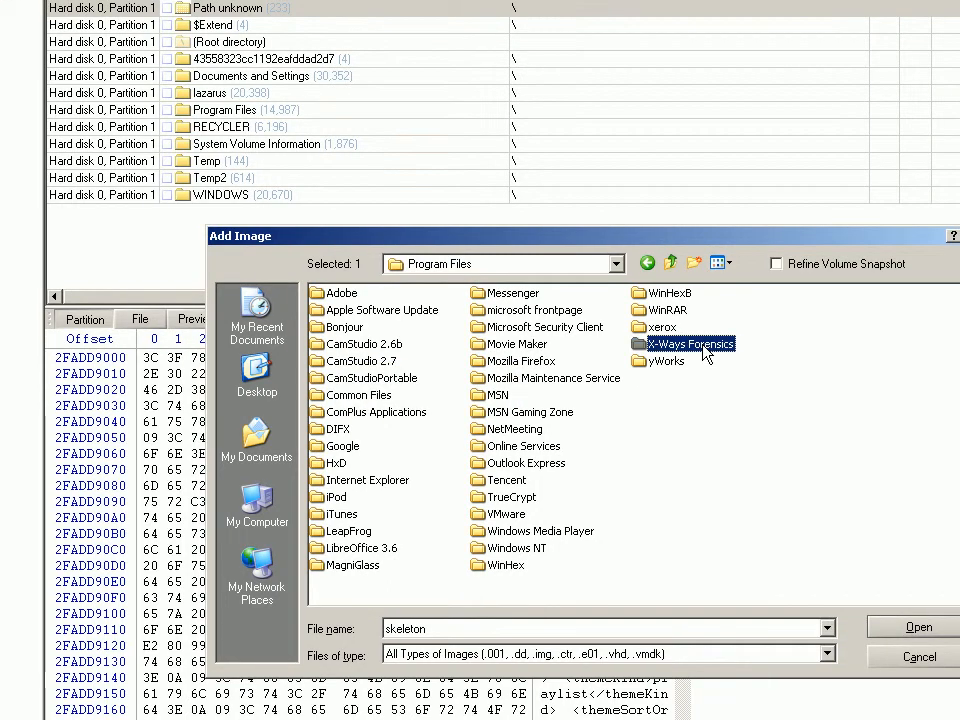
double_click(689, 344)
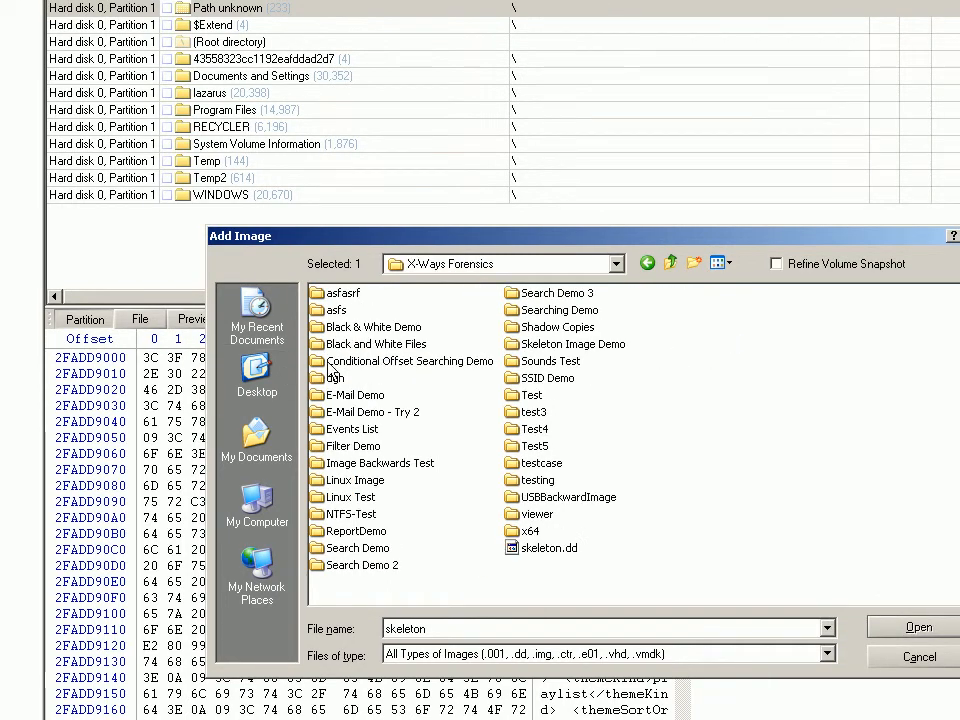
mouse_move(533, 415)
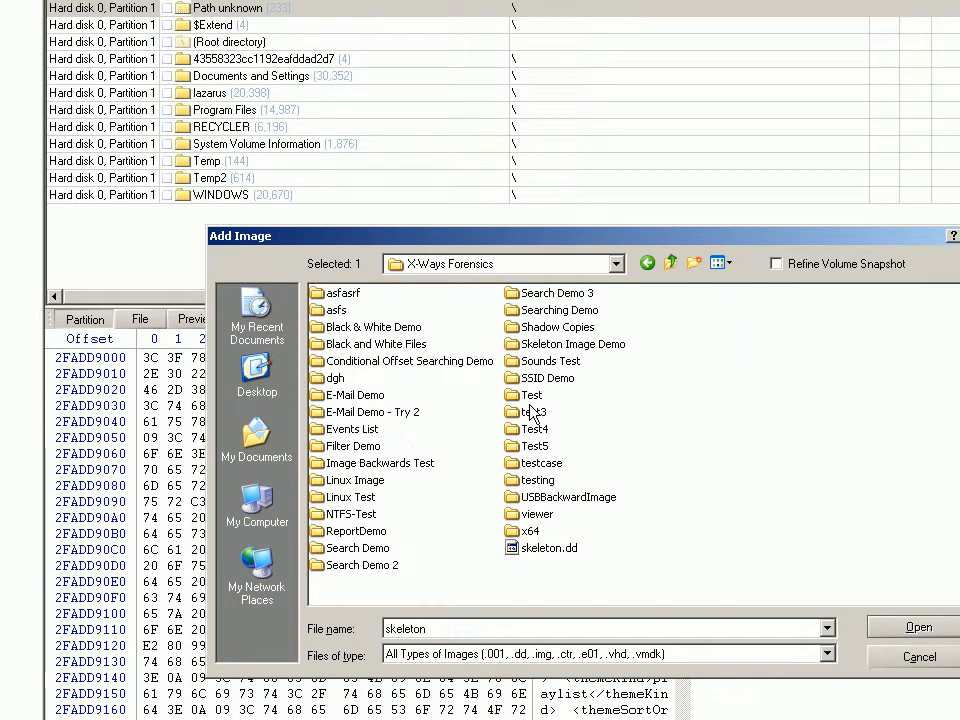
double_click(573, 344)
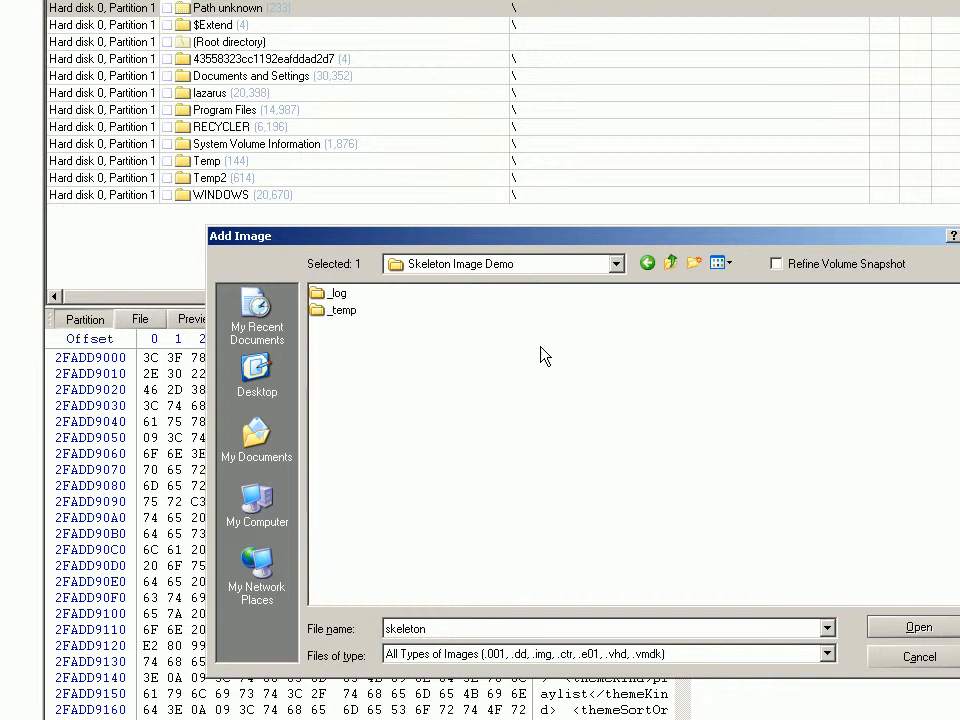
mouse_move(671, 263)
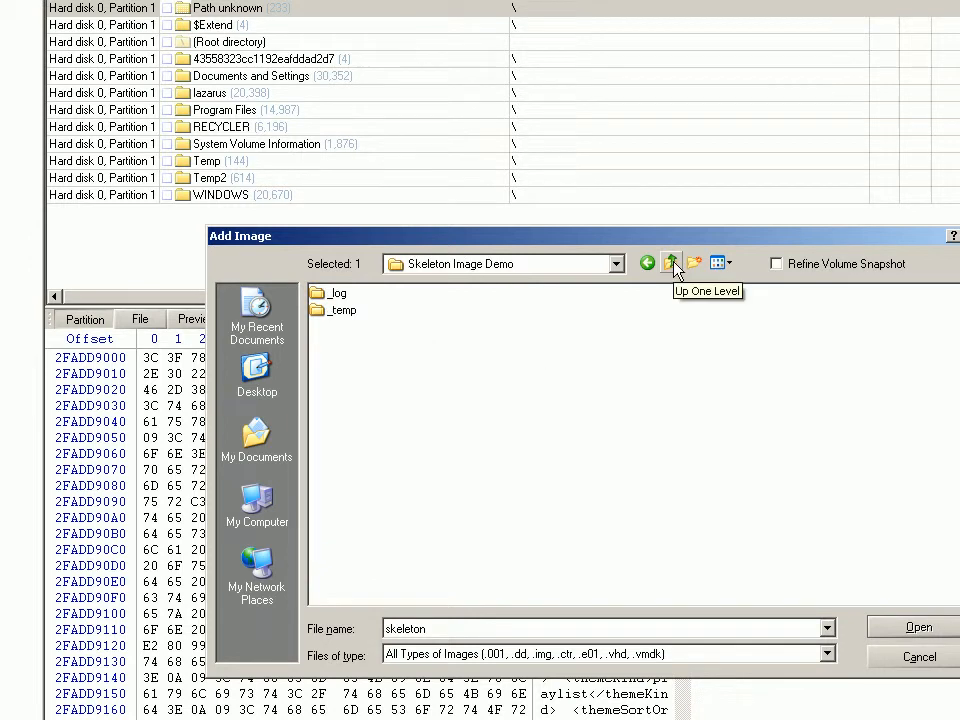
click(670, 263)
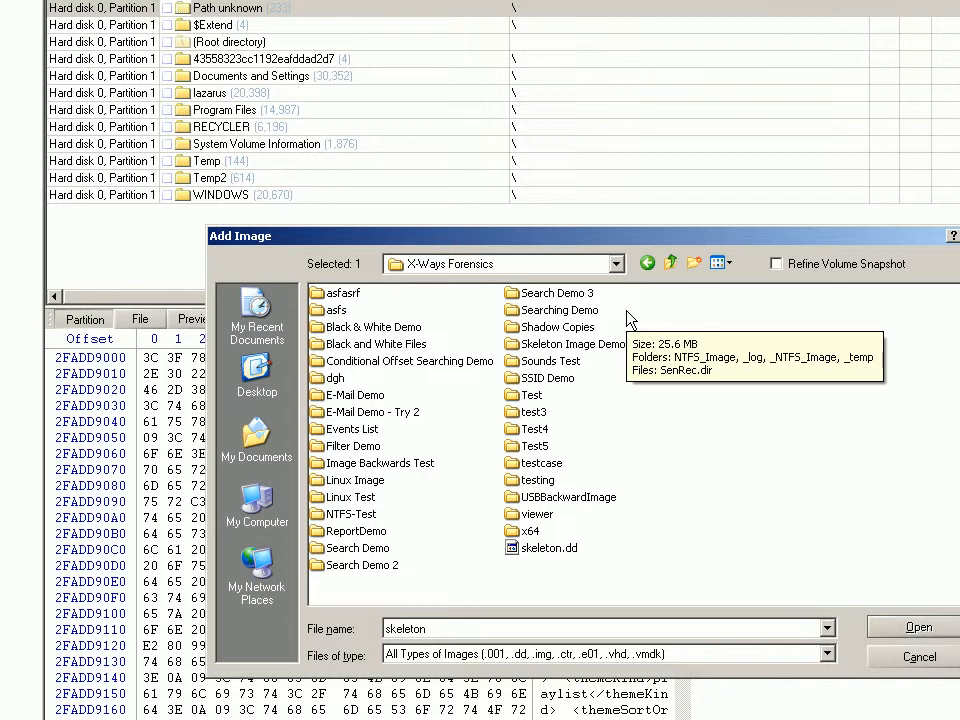
click(549, 506)
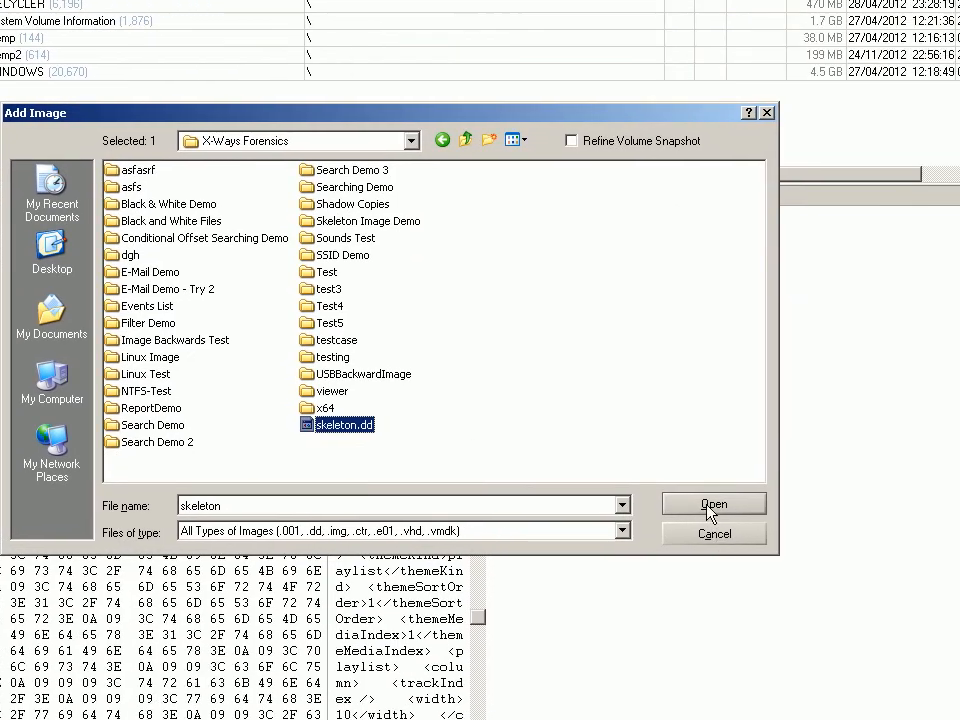
- Add skeleton.dd, accept the skeleton image notice, and open its Partition 1
click(713, 503)
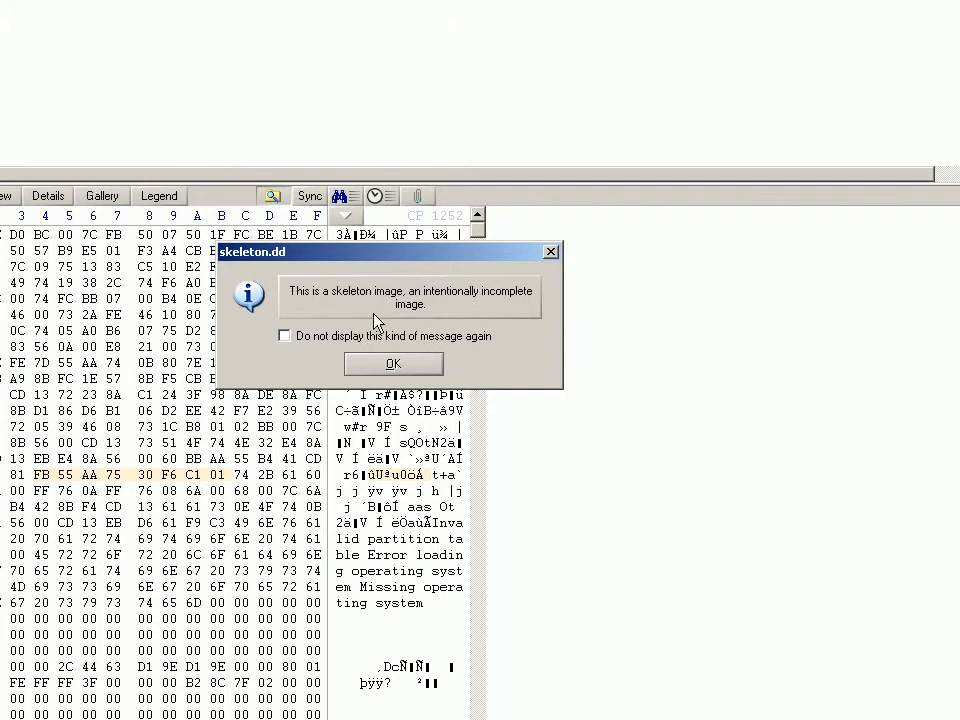
mouse_move(318, 308)
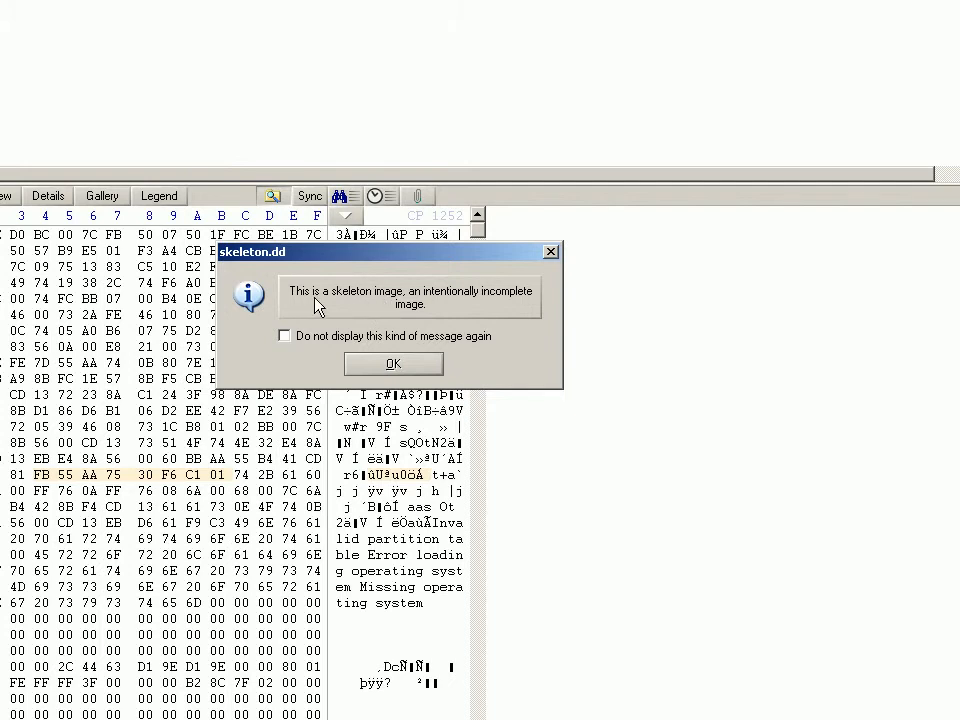
click(393, 363)
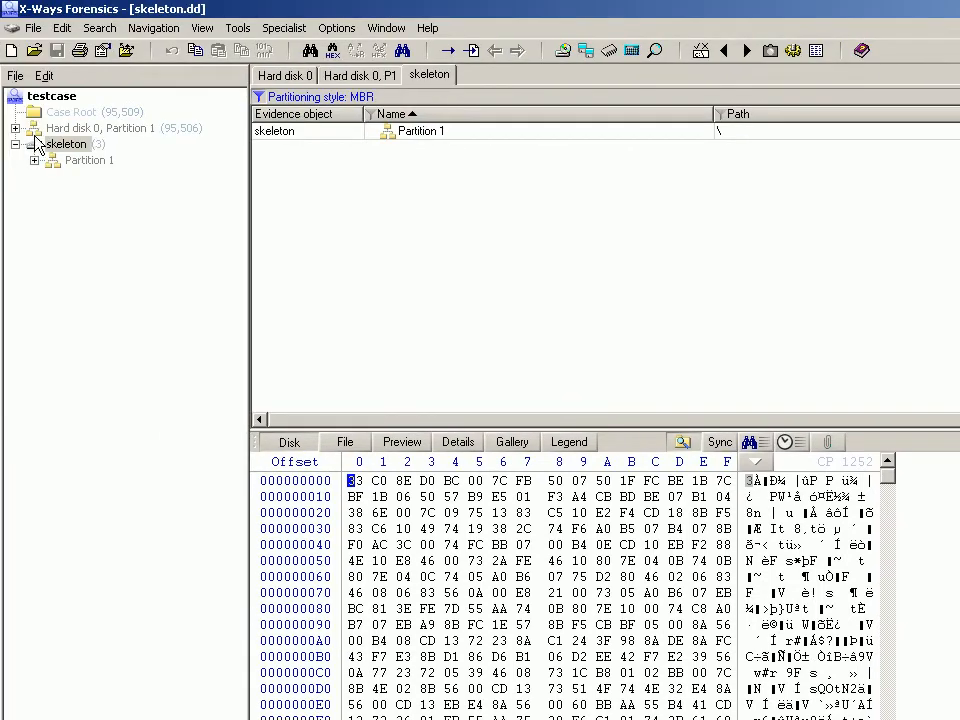
mouse_move(60, 151)
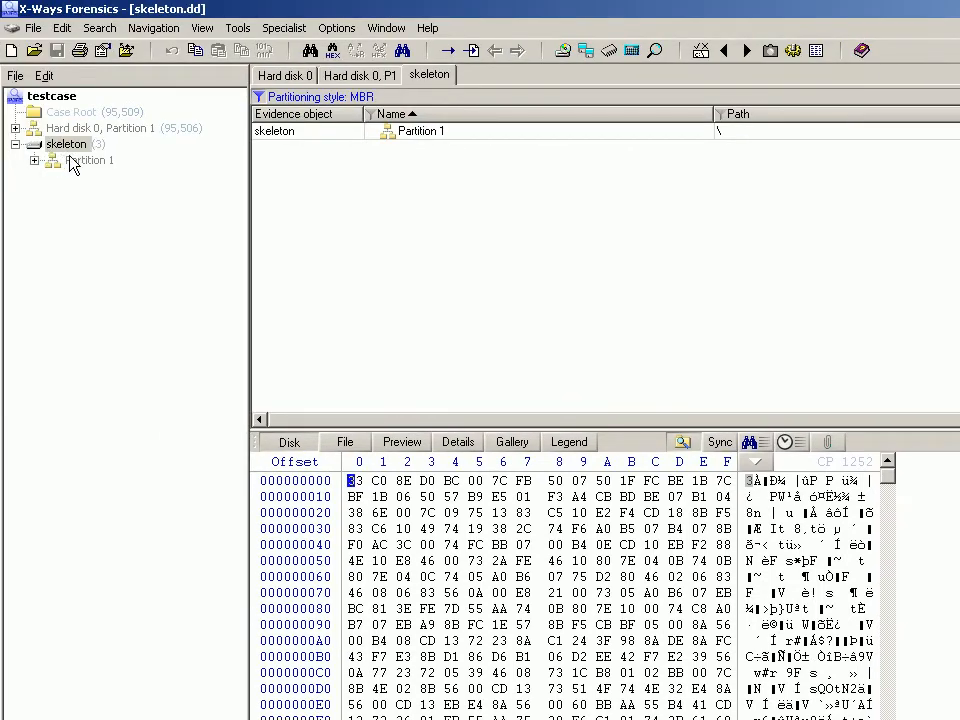
click(90, 160)
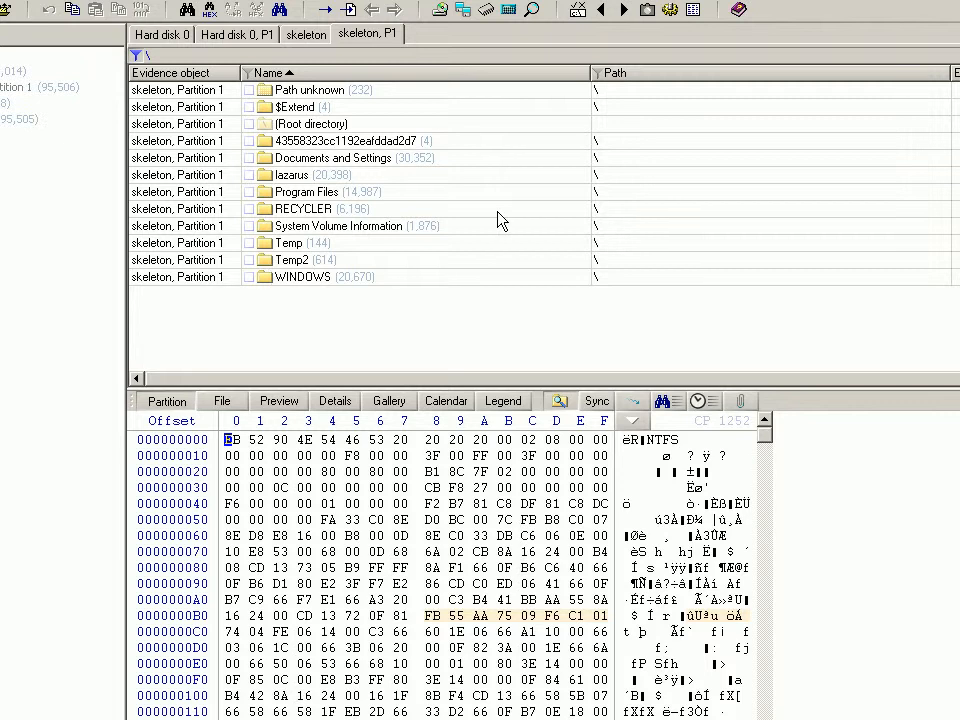
- View the hex of $LogFile, $UpCase and $MFTMirr, finding mostly zeros
click(768, 113)
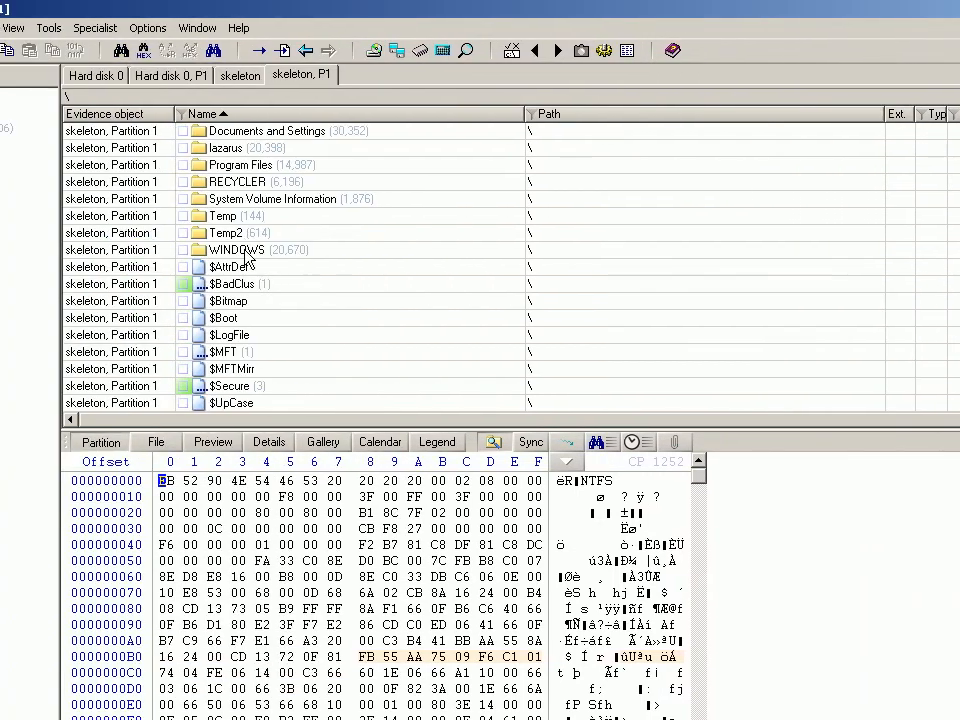
mouse_move(262, 322)
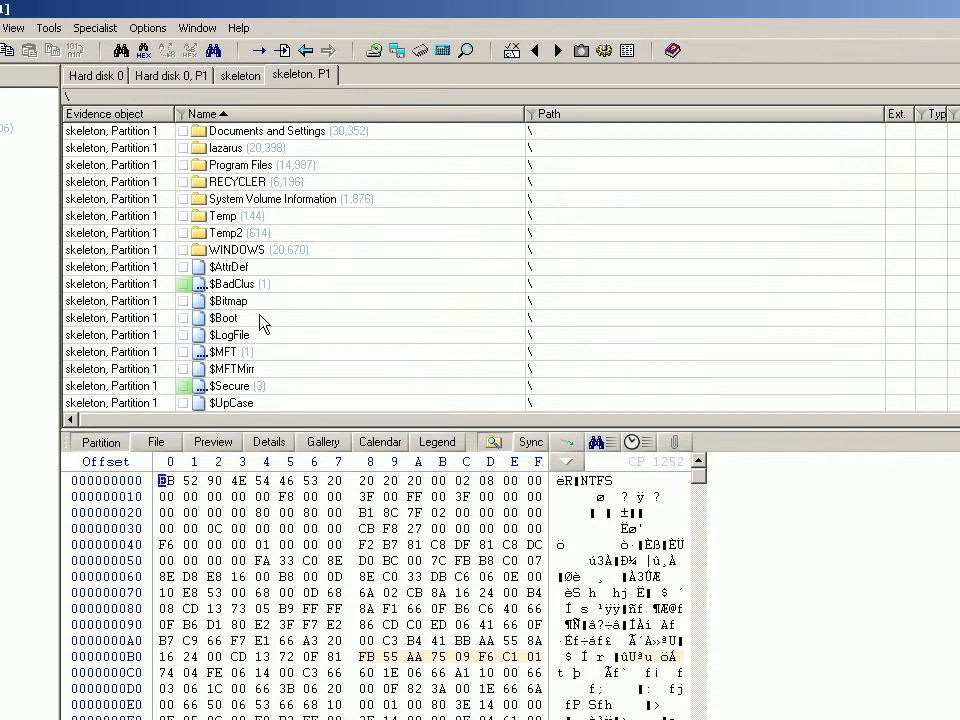
click(230, 334)
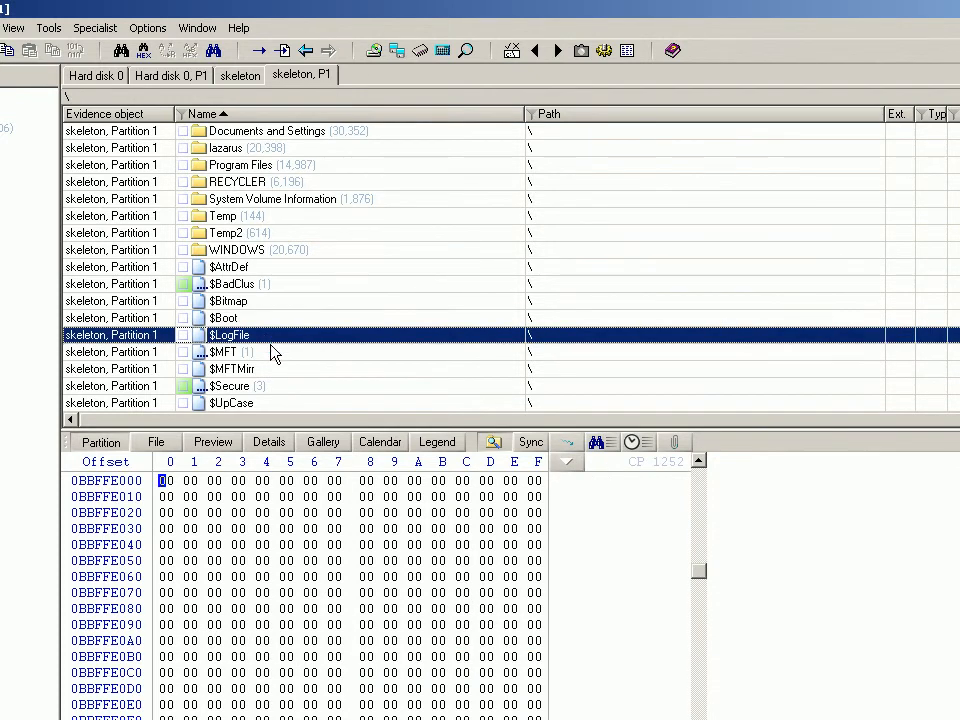
scroll(down, 3)
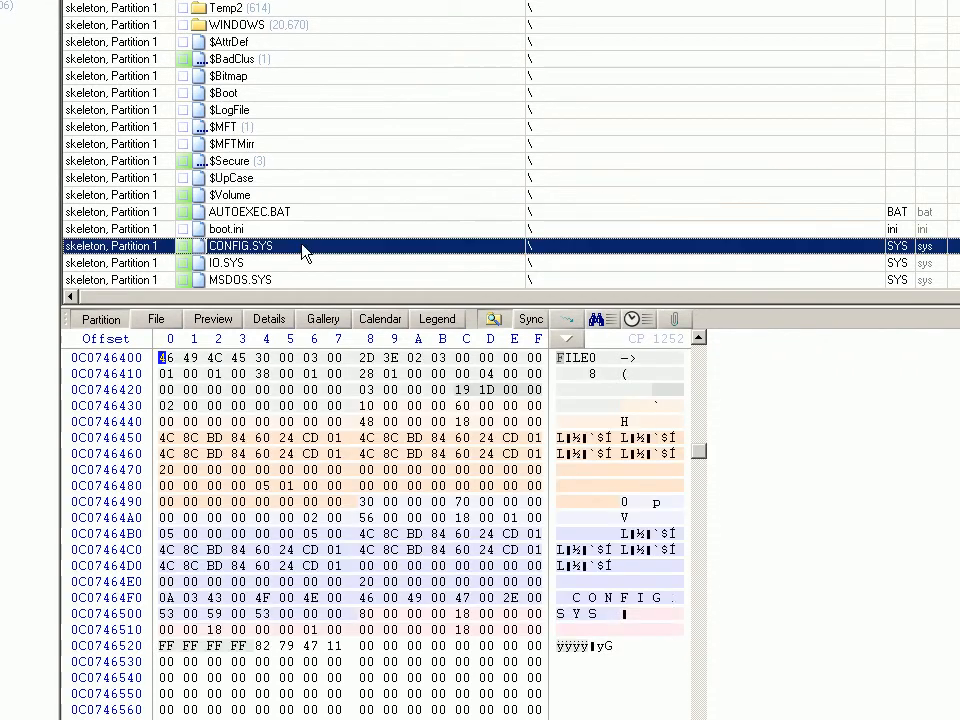
click(226, 229)
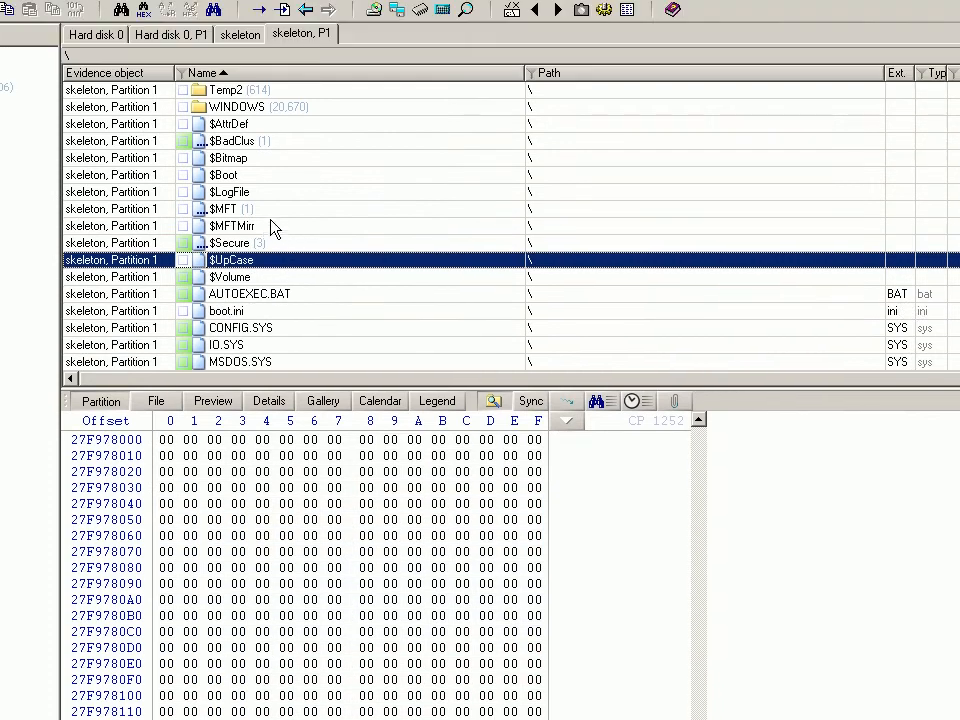
click(232, 225)
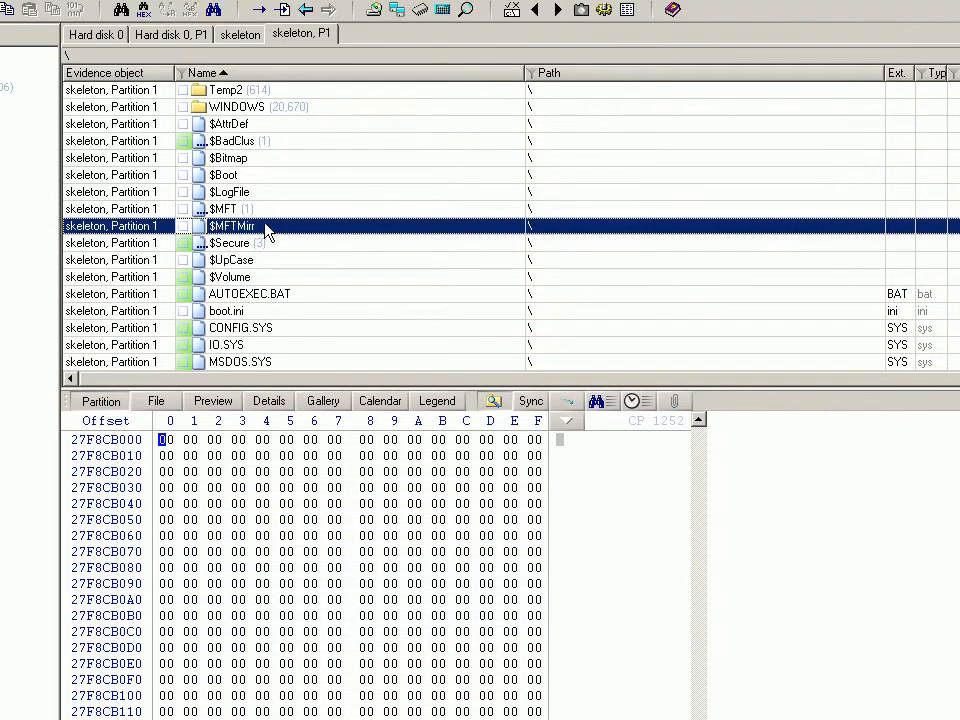
scroll(up, 3)
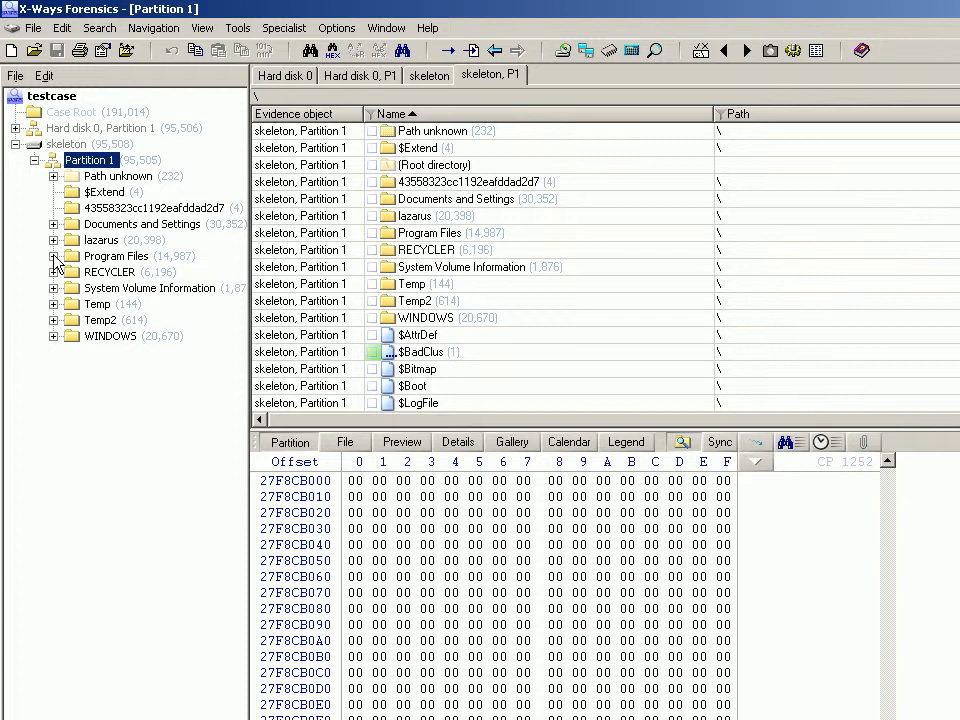
- Expand Program Files and list the X-Ways Forensics folder recursively, including Black & White subfolders
click(54, 256)
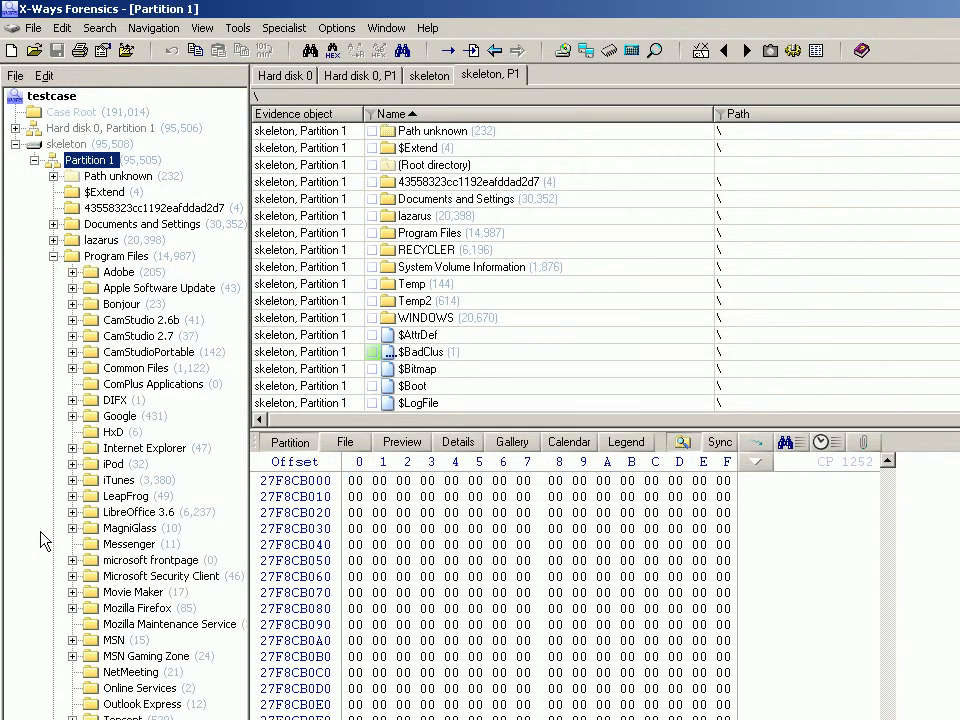
scroll(down, 3)
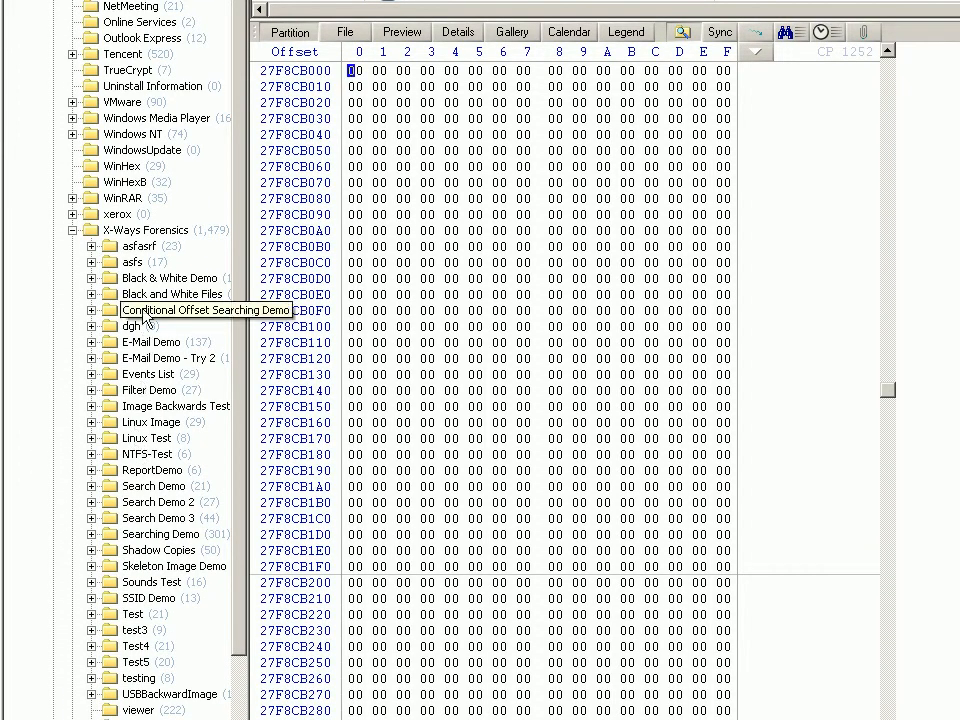
click(168, 277)
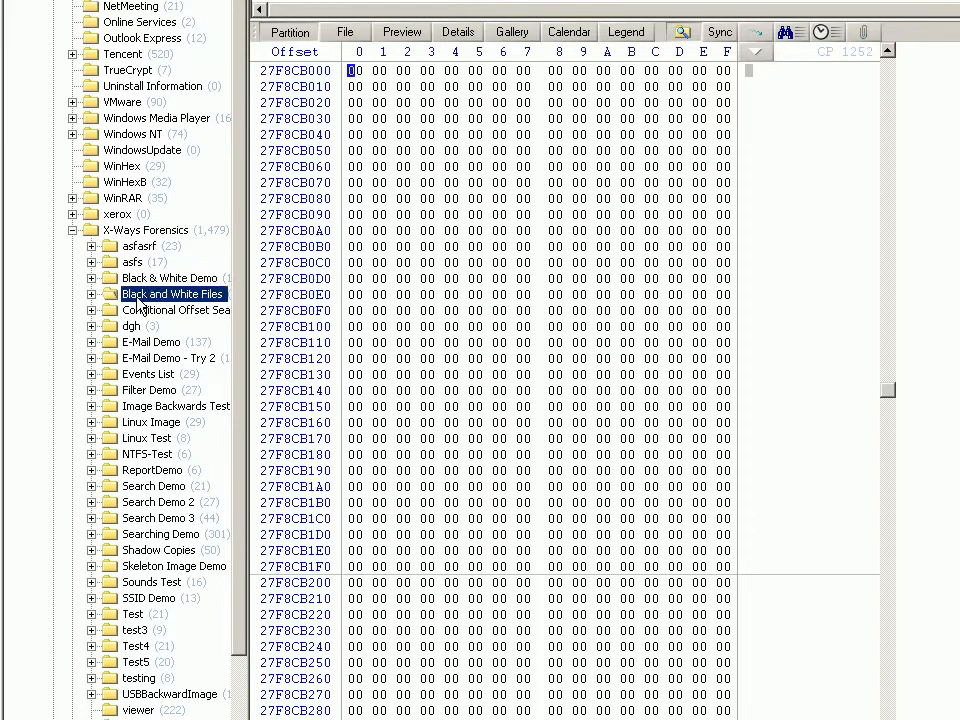
click(169, 278)
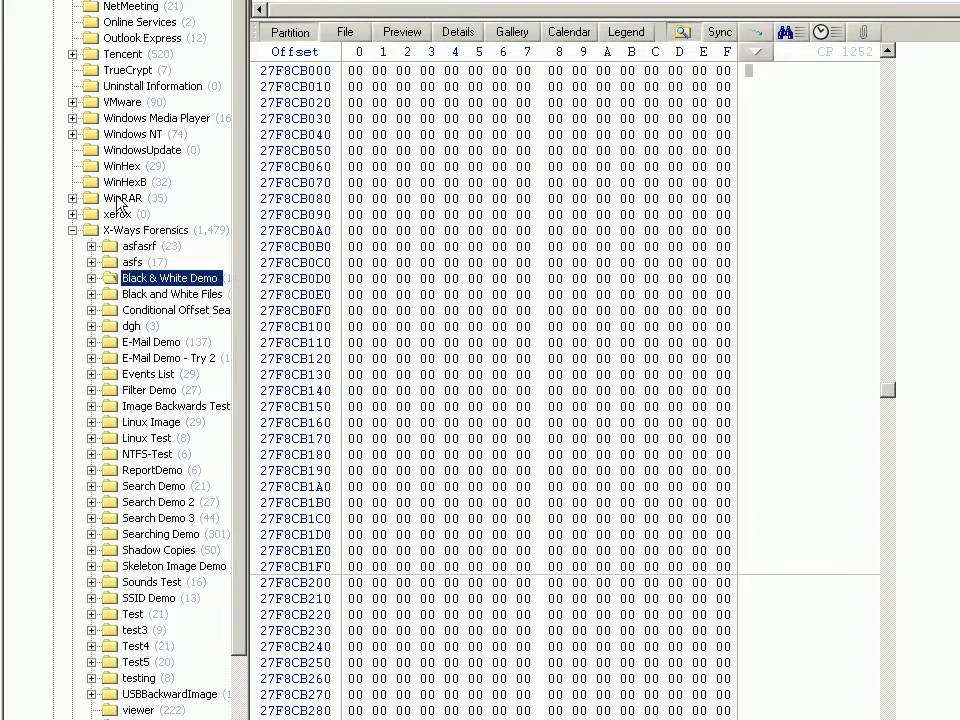
click(147, 230)
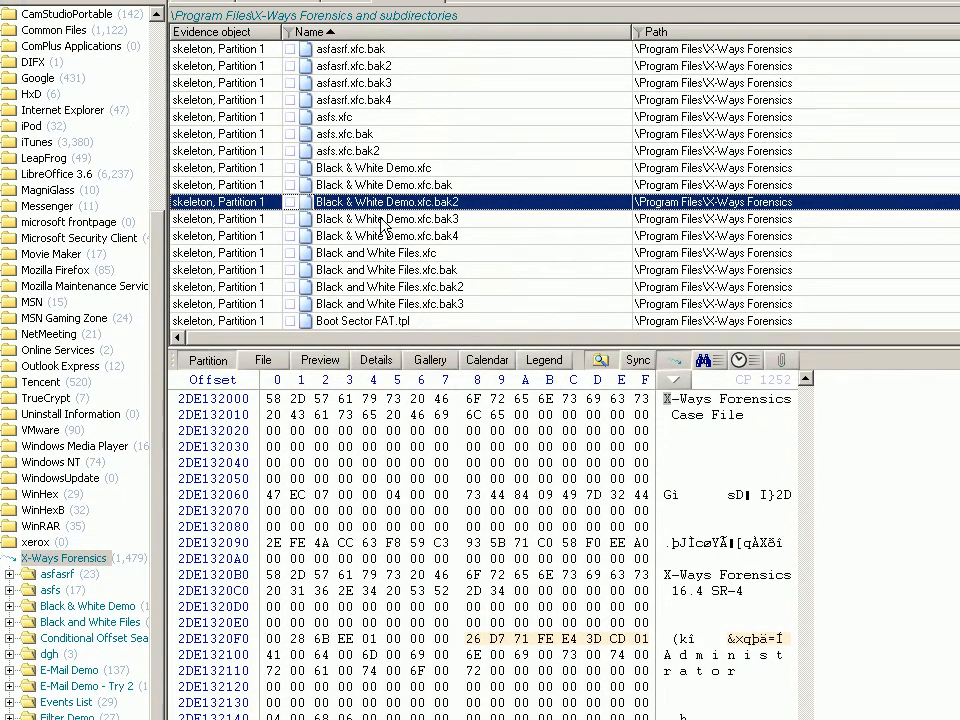
- View Black & White Demo.xfc.bak4 (readable data) versus Black and White Files.xfc.bak (all zeros)
click(400, 235)
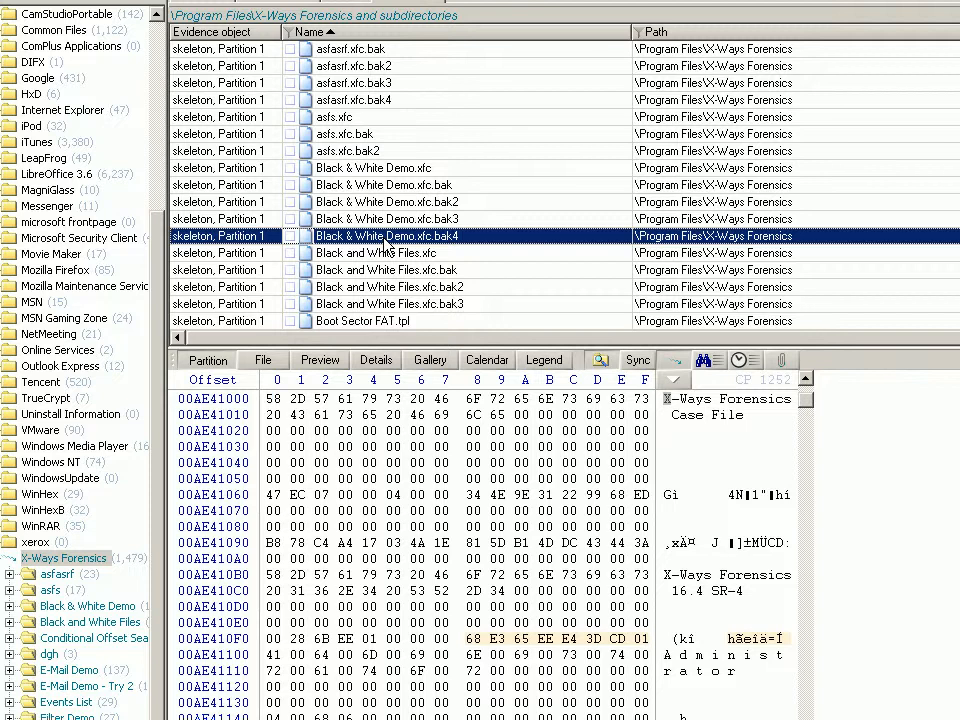
click(400, 269)
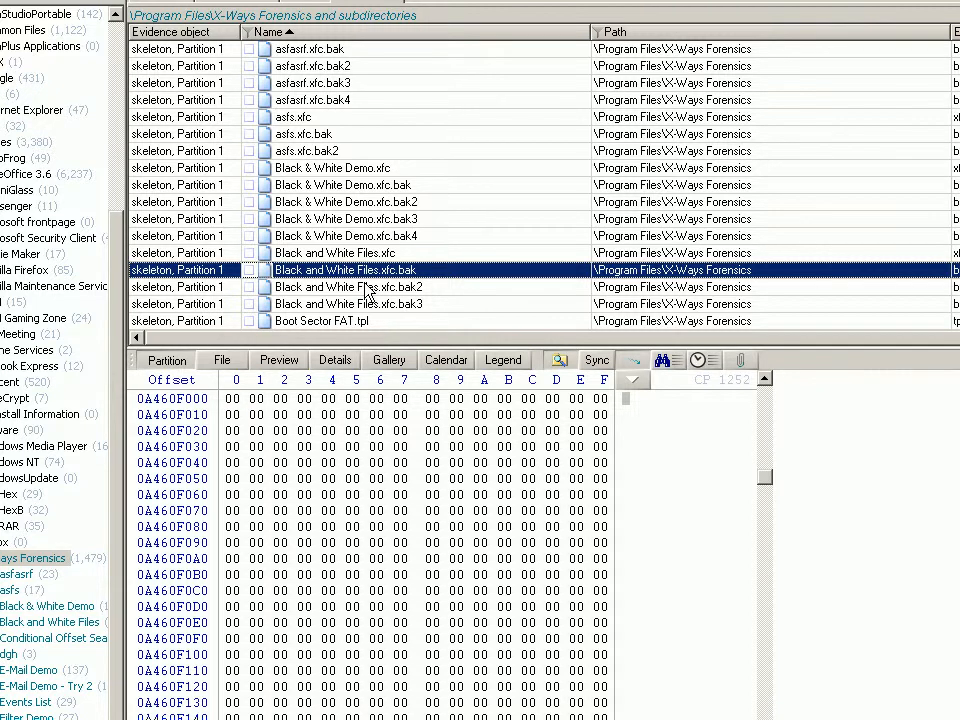
click(345, 235)
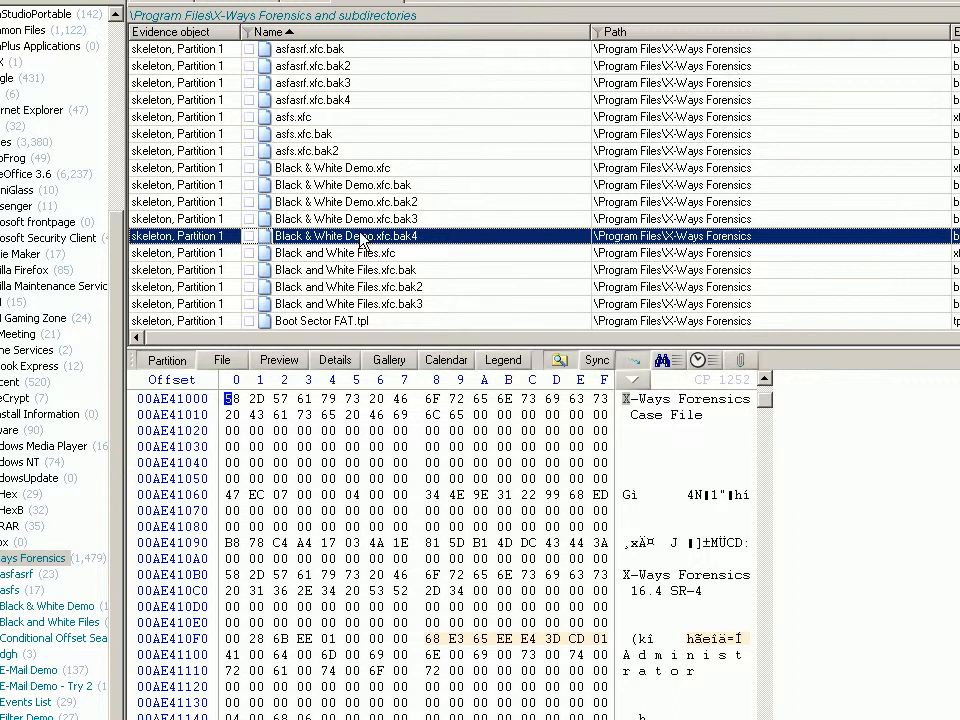